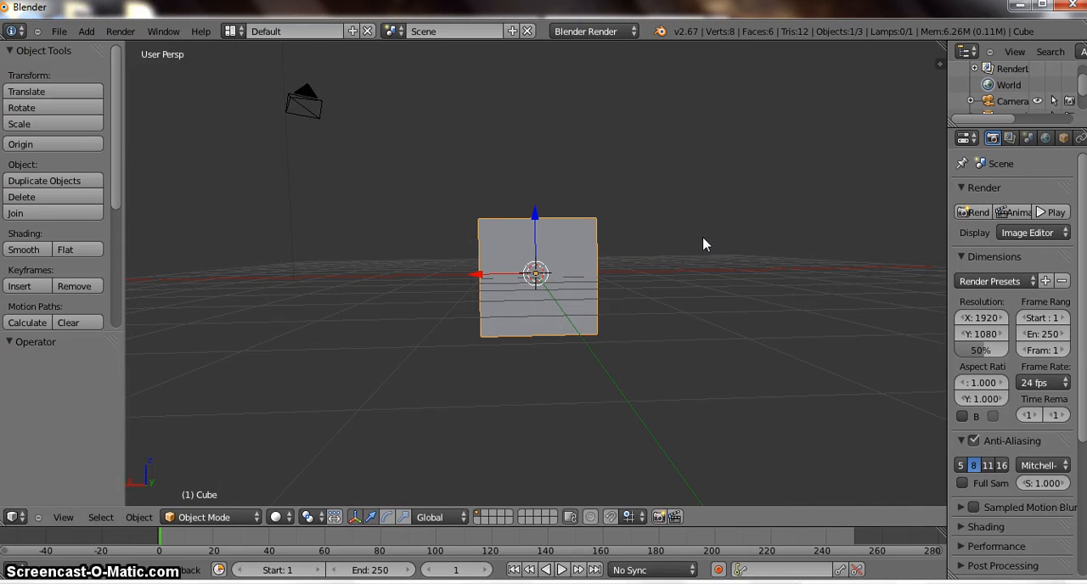
Switch the viewport showing the default cube to orthographic projection
drag(703, 245, 382, 336)
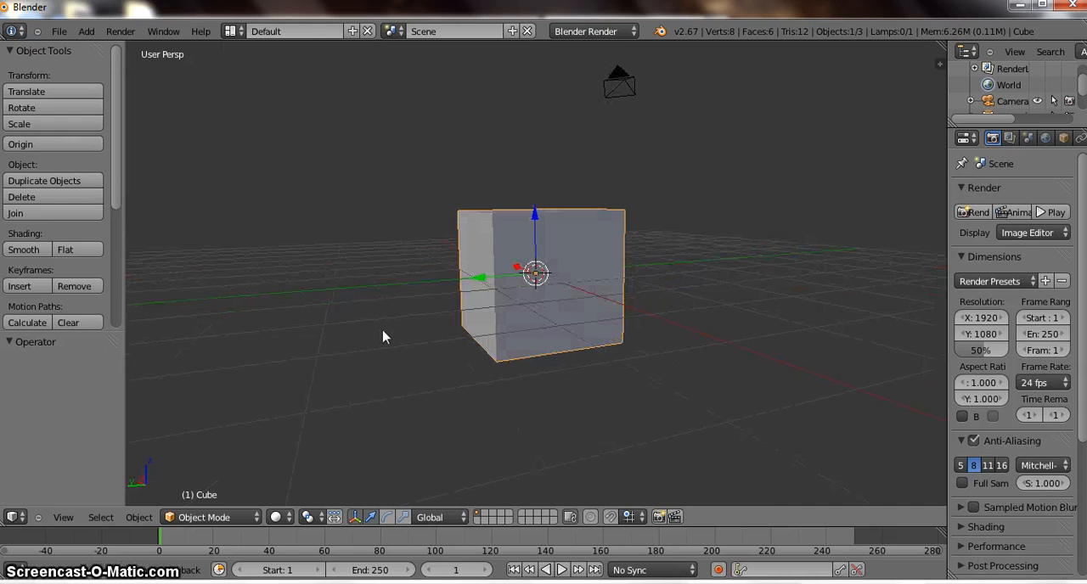
click(62, 517)
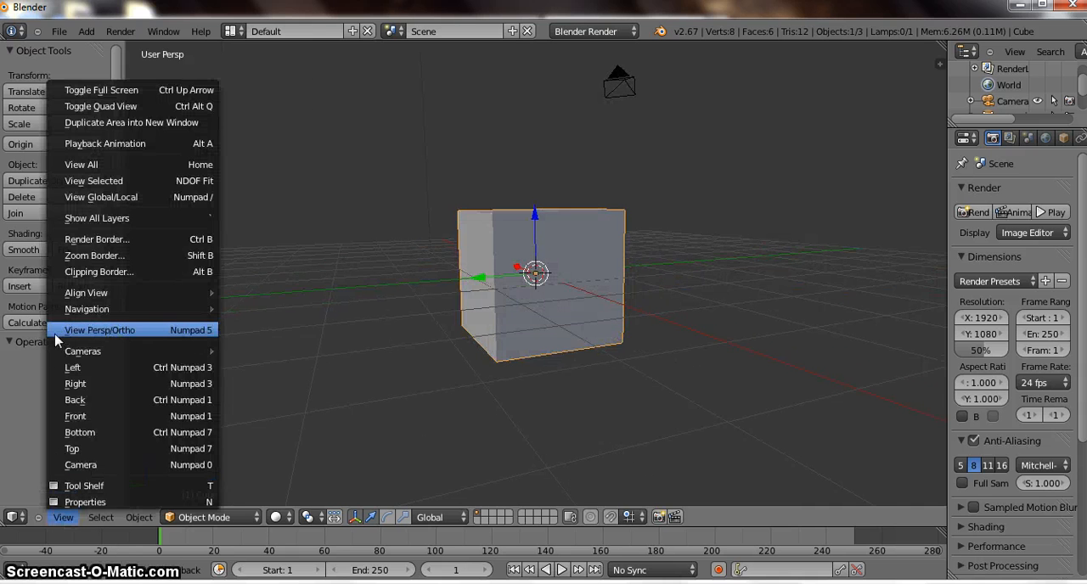
click(98, 329)
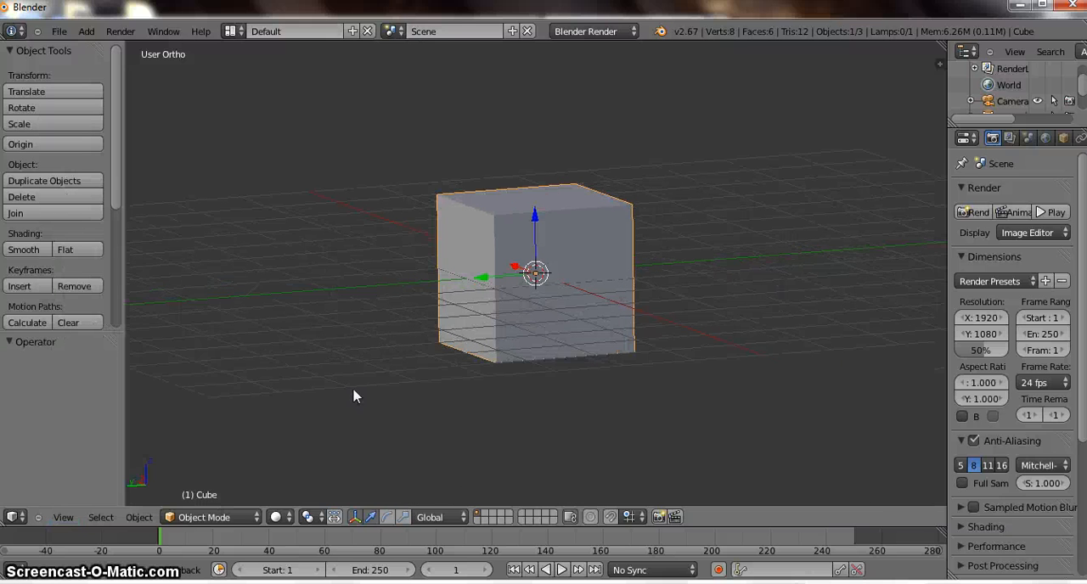
mouse_move(151, 367)
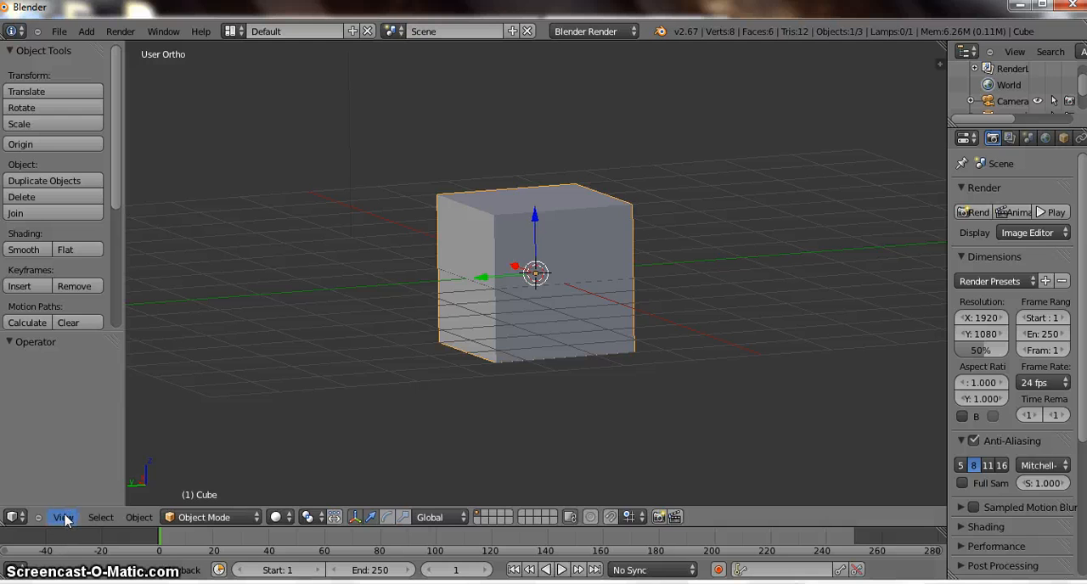
click(65, 516)
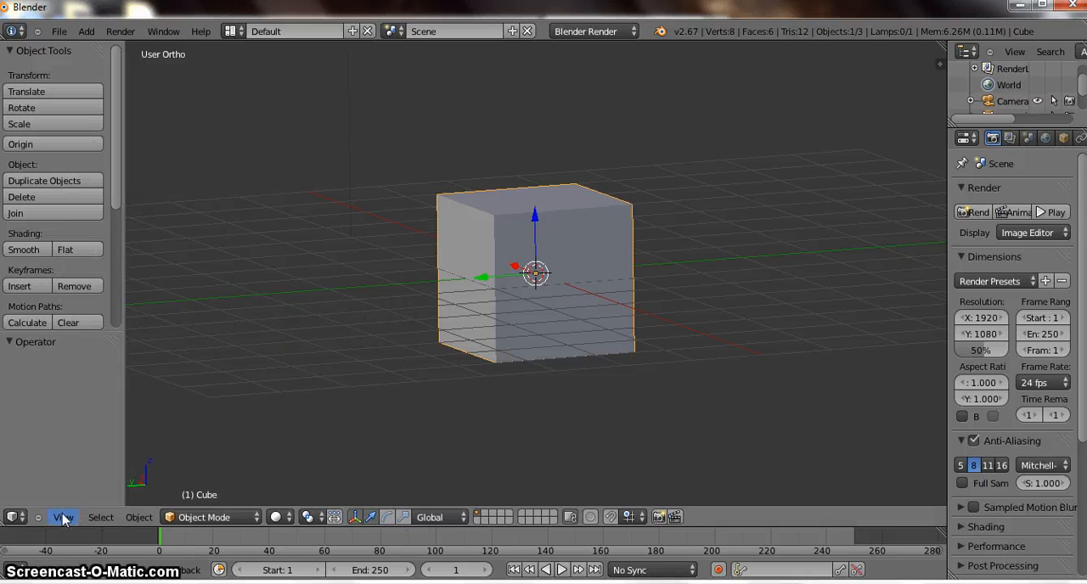
Try the Right preset view, then settle on the Front (Numpad 1) view of the cube
click(65, 516)
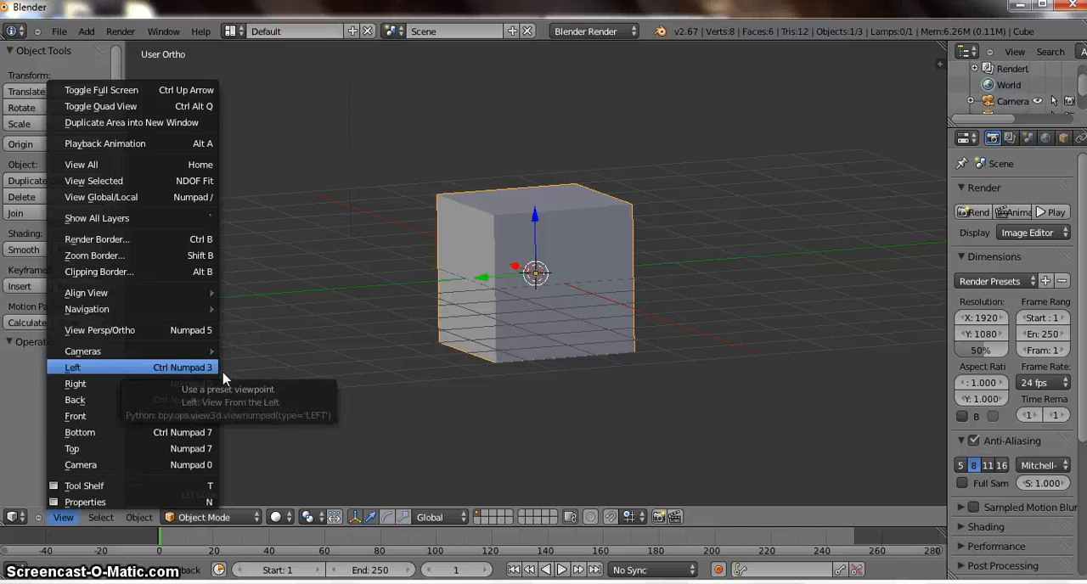
mouse_move(75, 384)
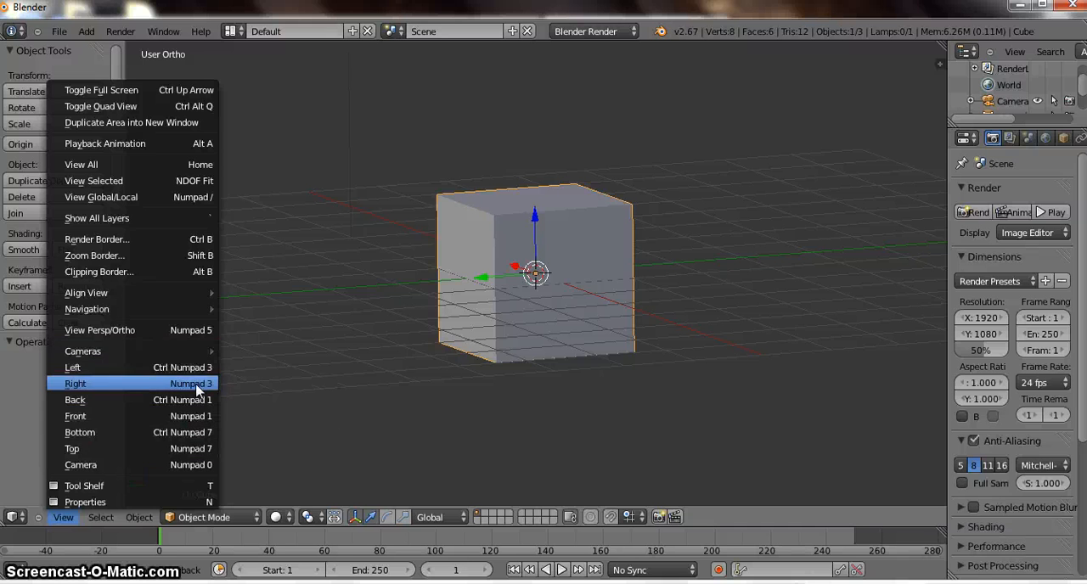
click(75, 384)
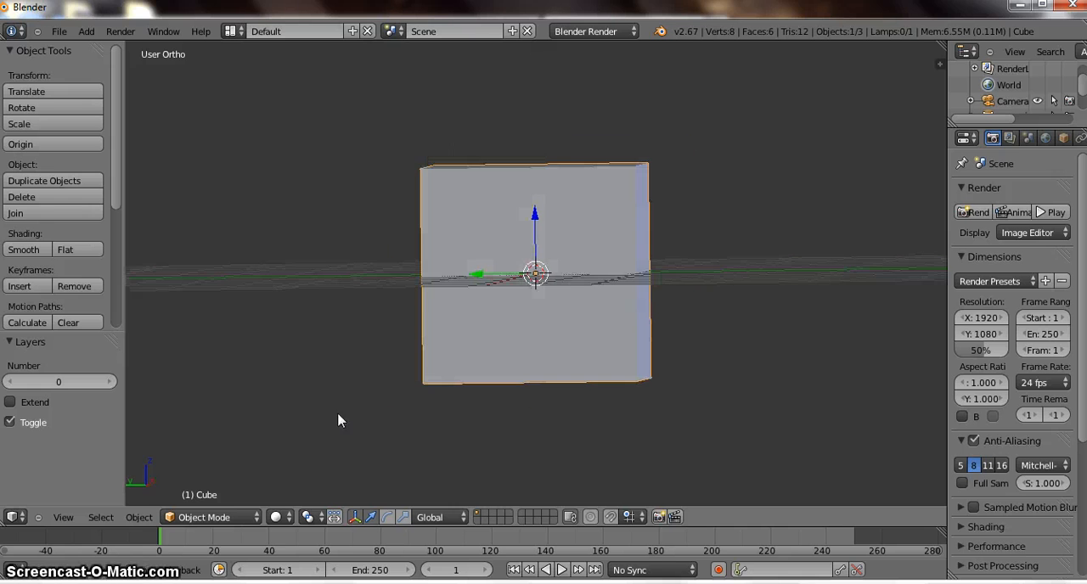
click(63, 516)
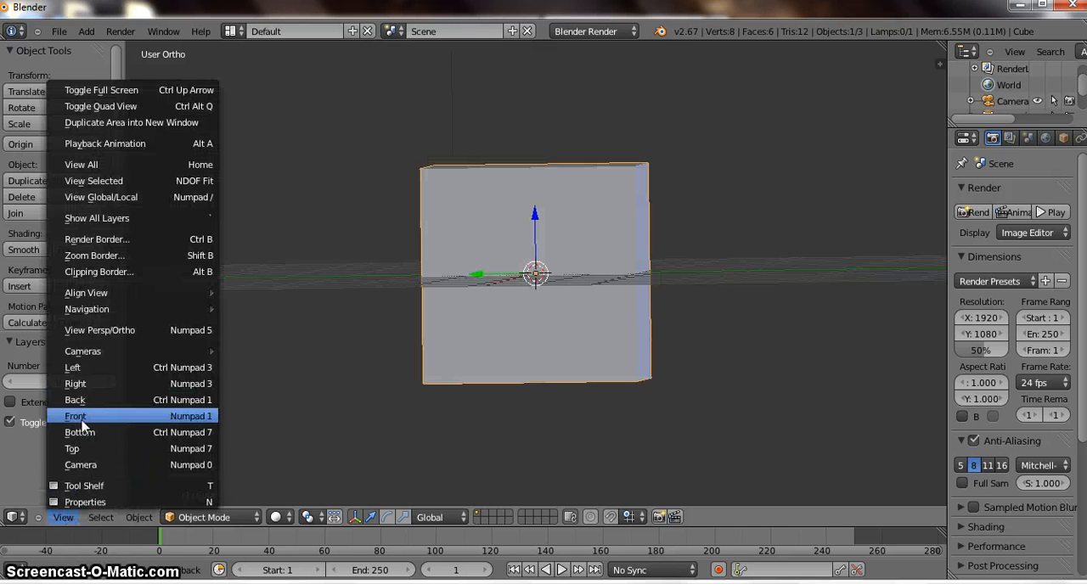
click(74, 416)
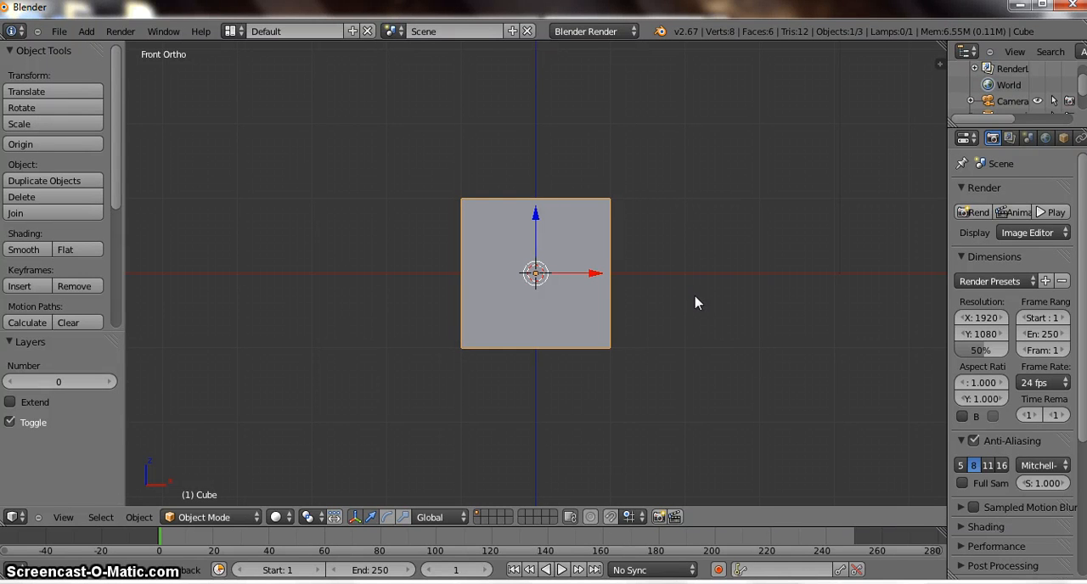
mouse_move(686, 309)
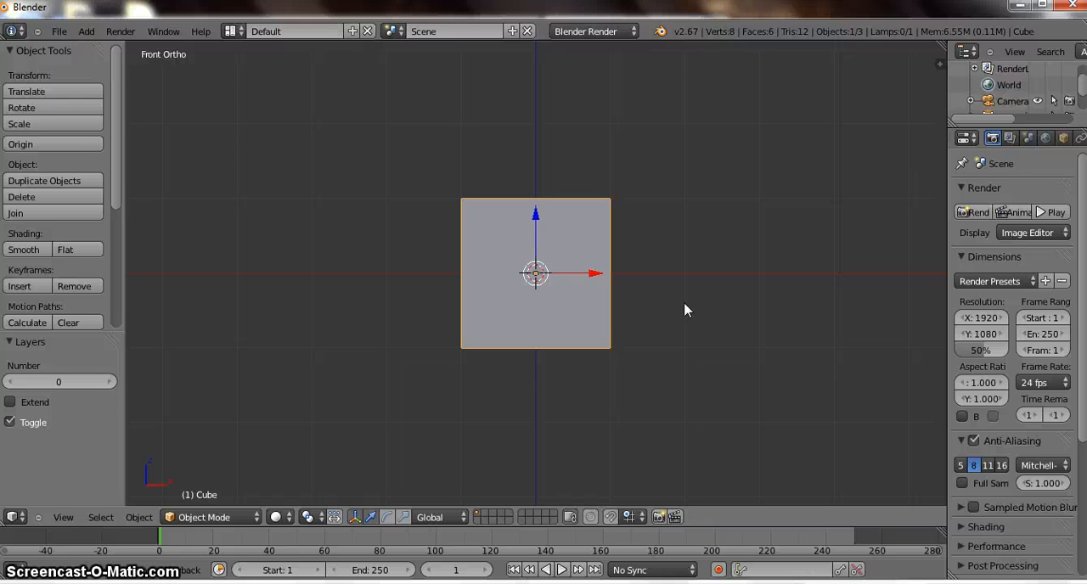
mouse_move(543, 309)
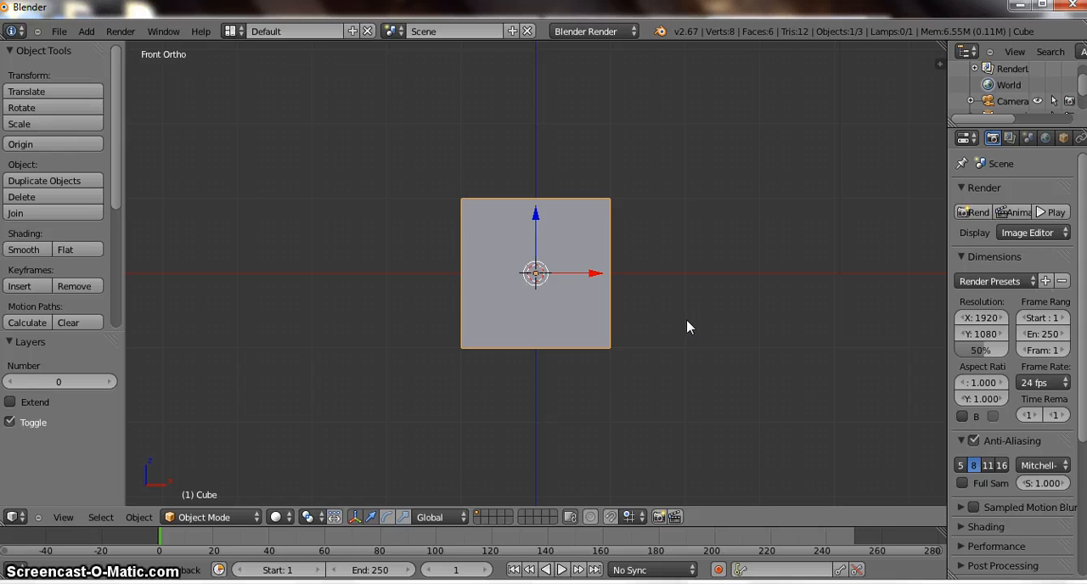
drag(688, 330, 716, 315)
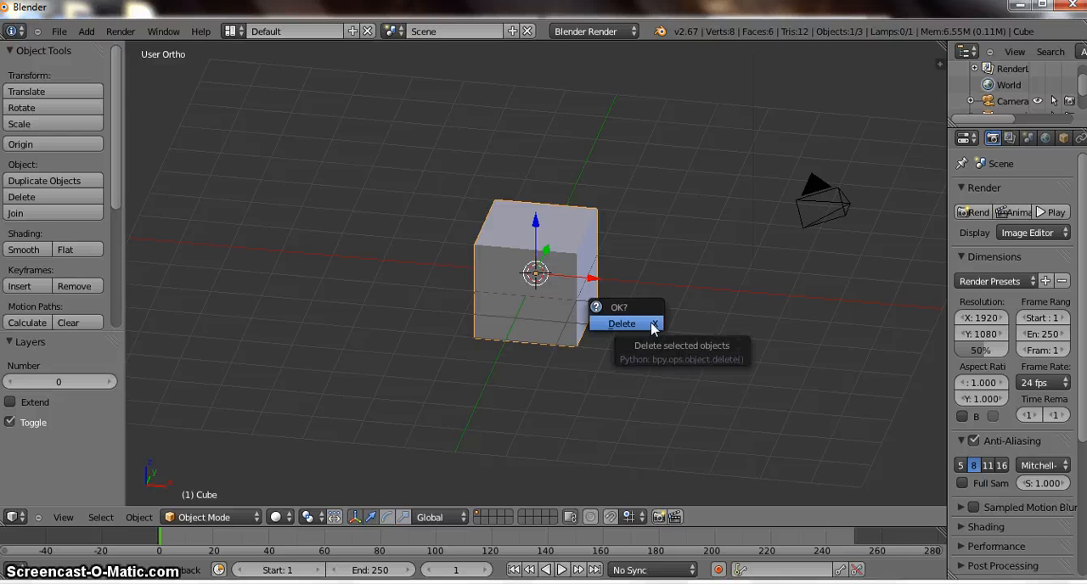
Delete the default cube and add a Plain Axes empty at the origin
click(621, 323)
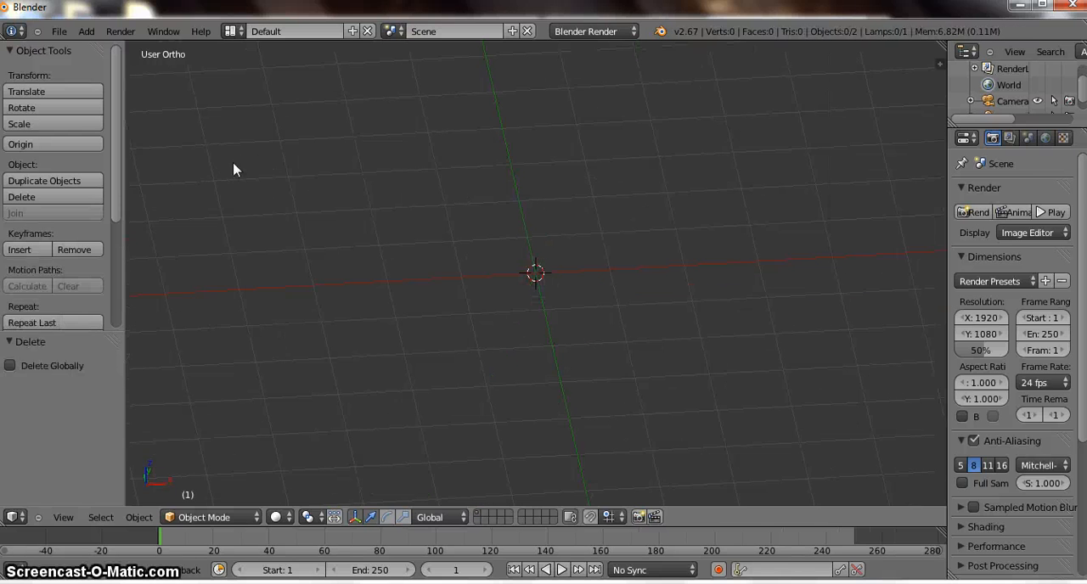
click(85, 31)
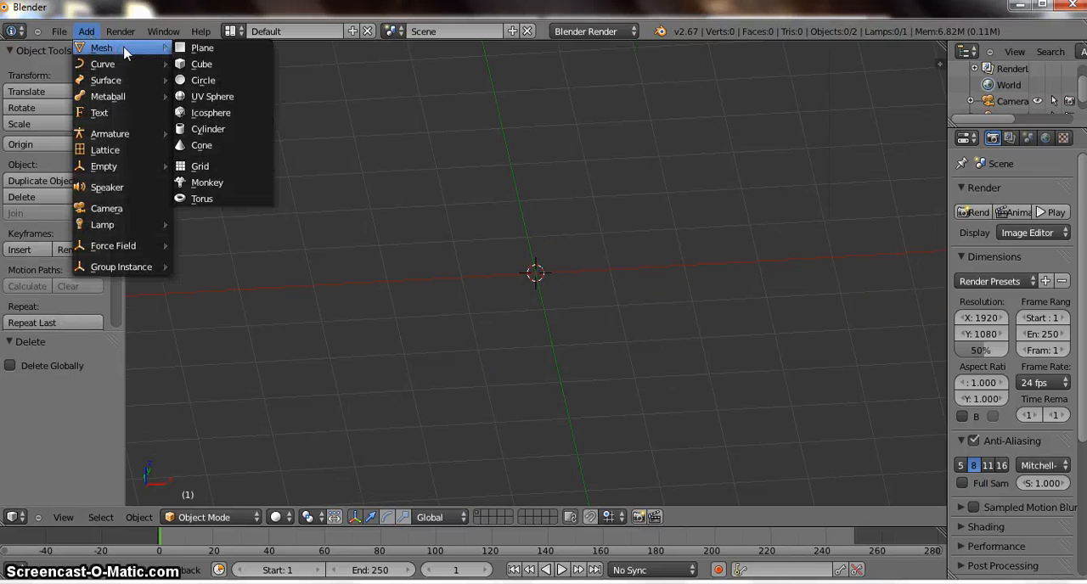
mouse_move(104, 166)
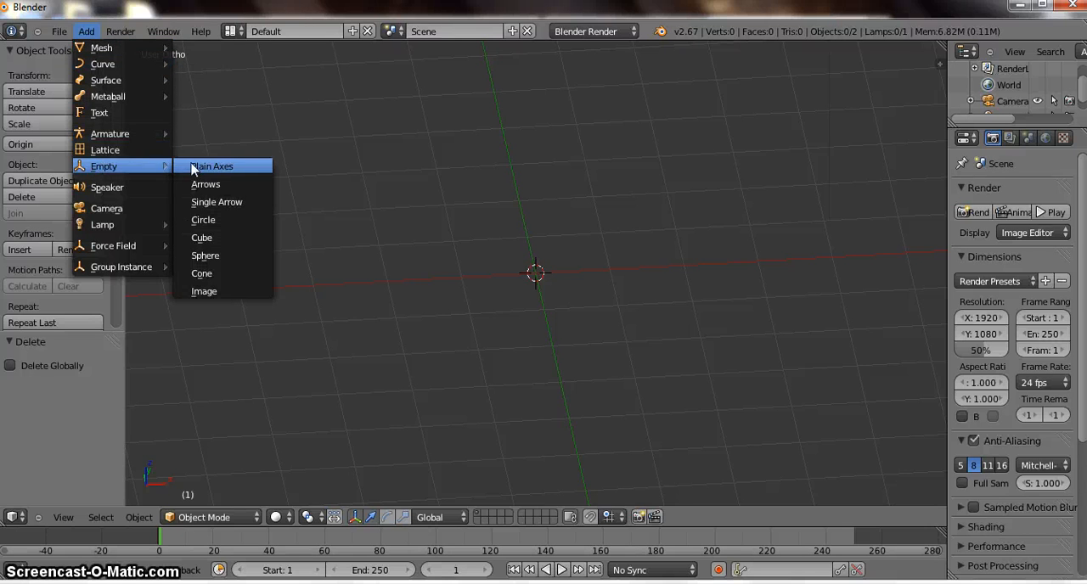
click(211, 166)
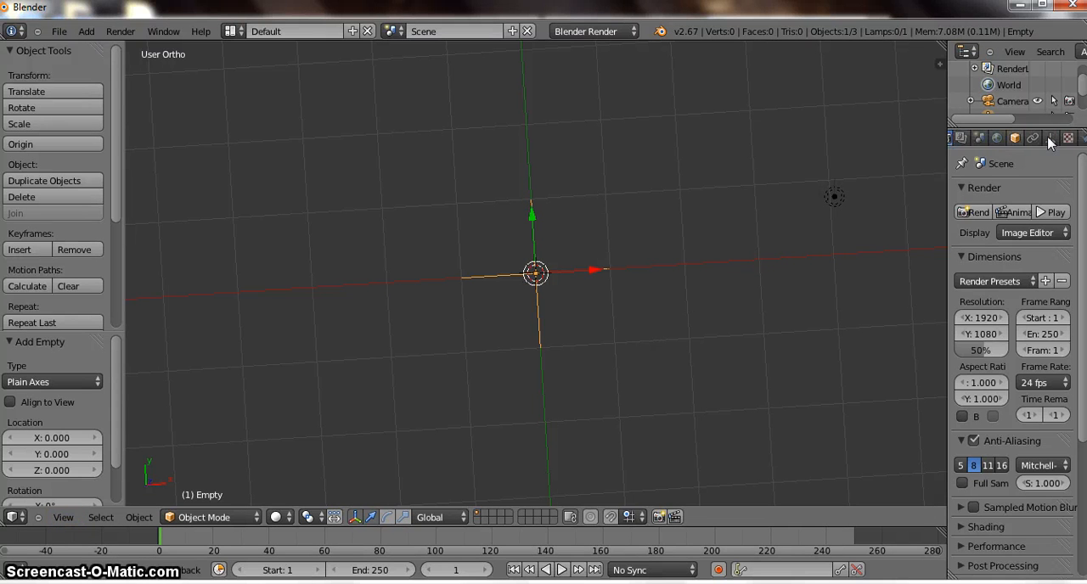
Set the empty's display type to Image and start browsing for an image file
click(1038, 137)
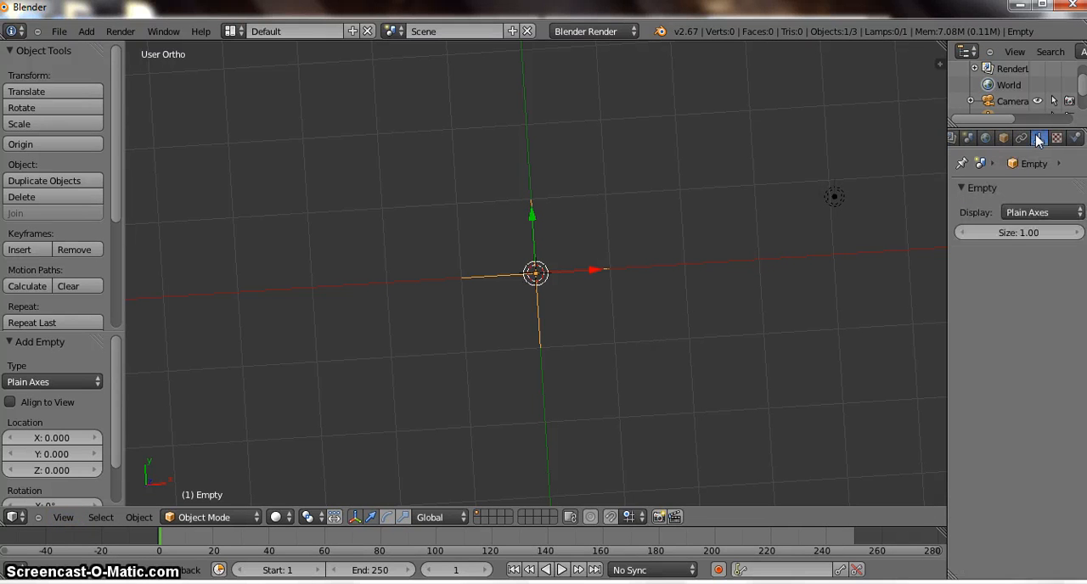
click(1039, 212)
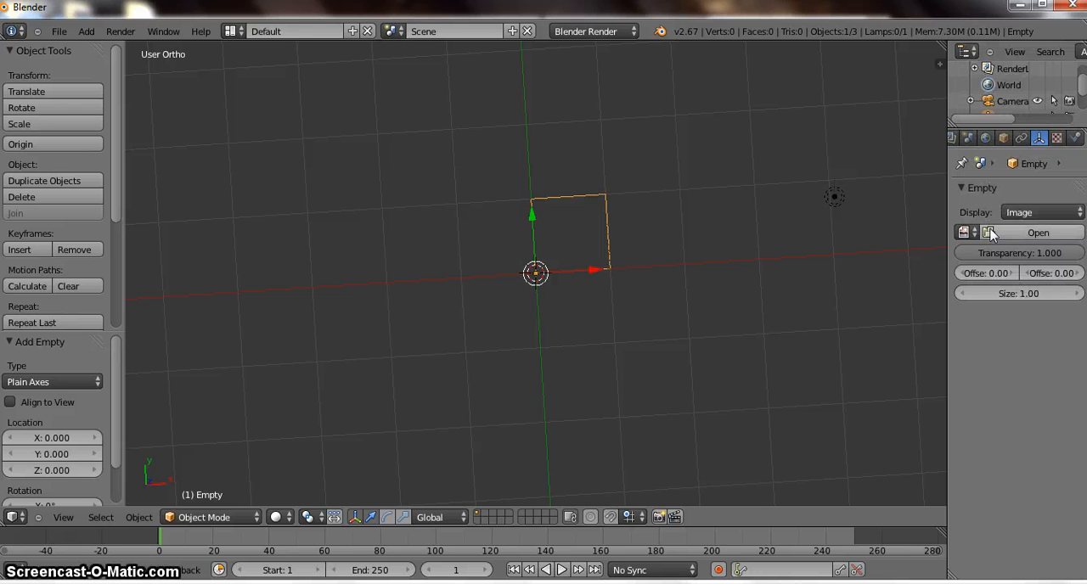
click(1038, 231)
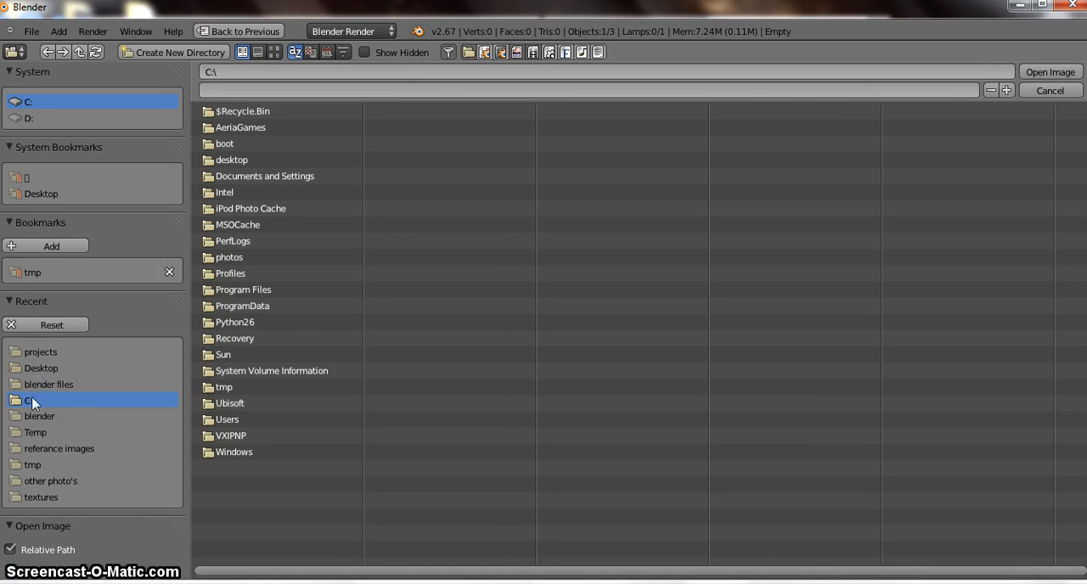
Load the female T-Rex jpg from the referance images folder onto the empty
click(60, 449)
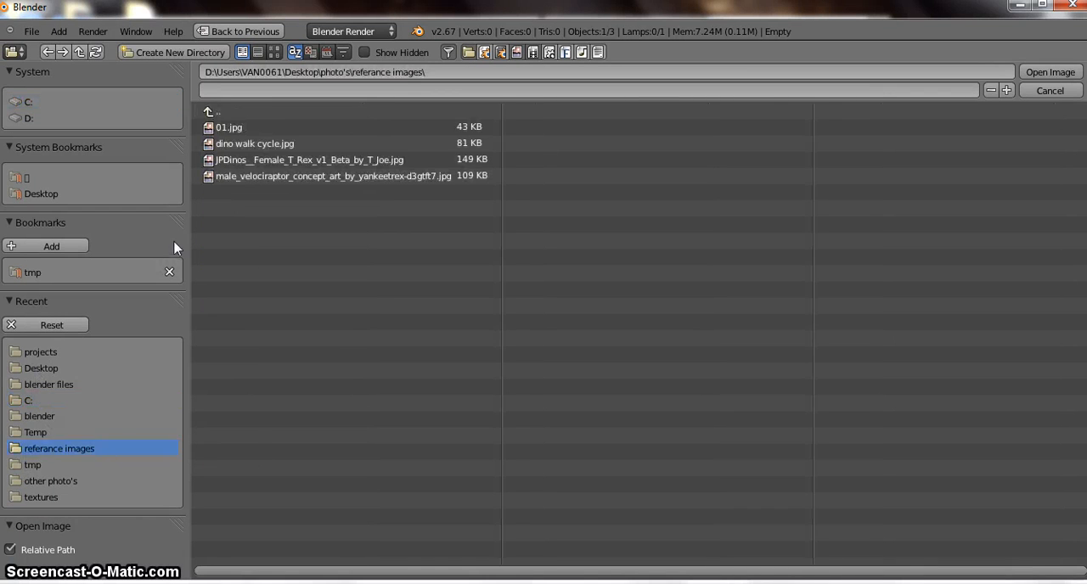
click(309, 159)
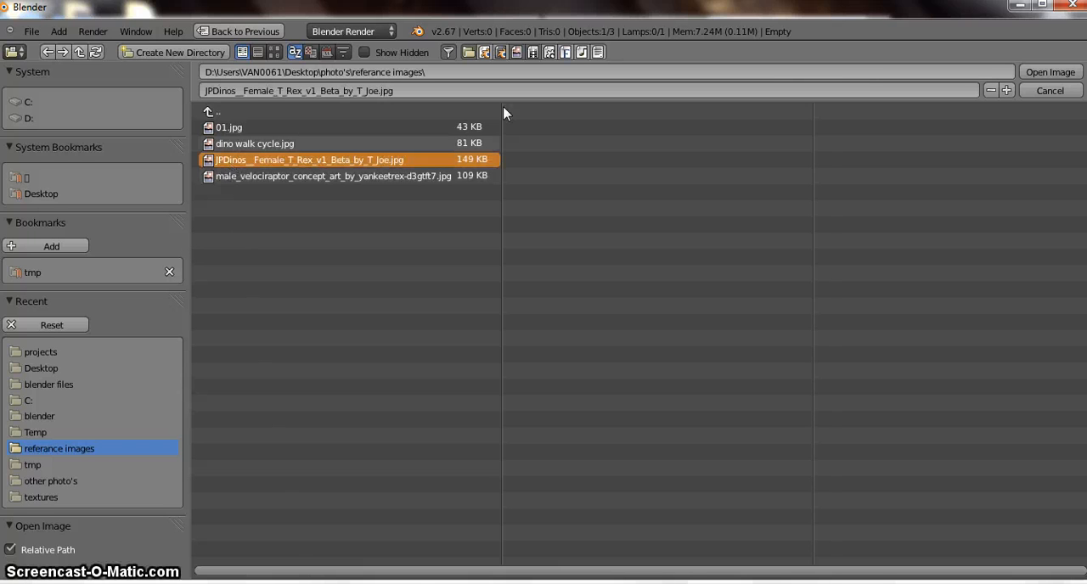
click(1049, 71)
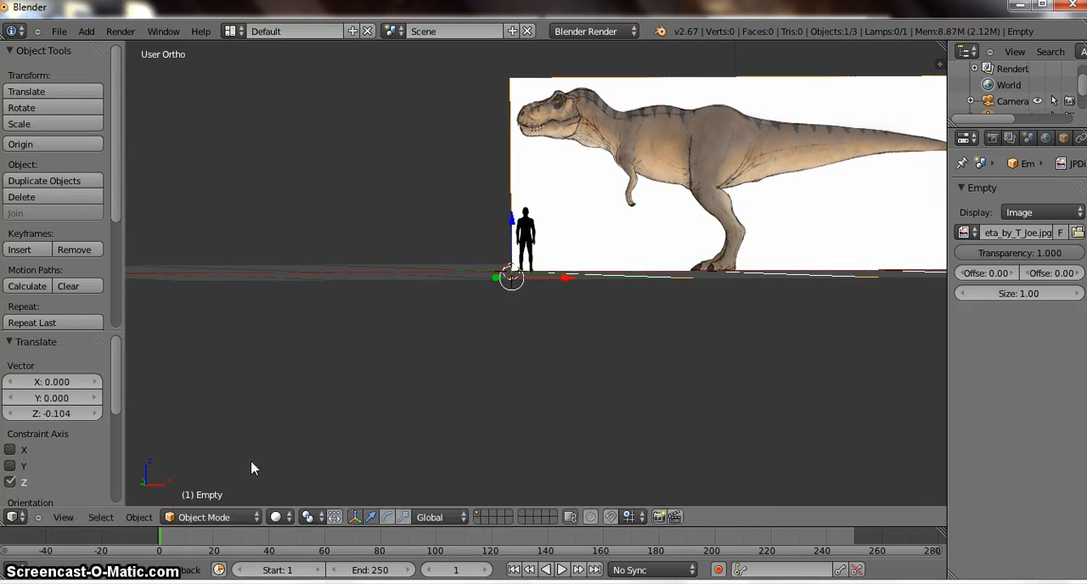
Duplicate the T-Rex image empty in front view and adjust its Transparency value
key(KP_1)
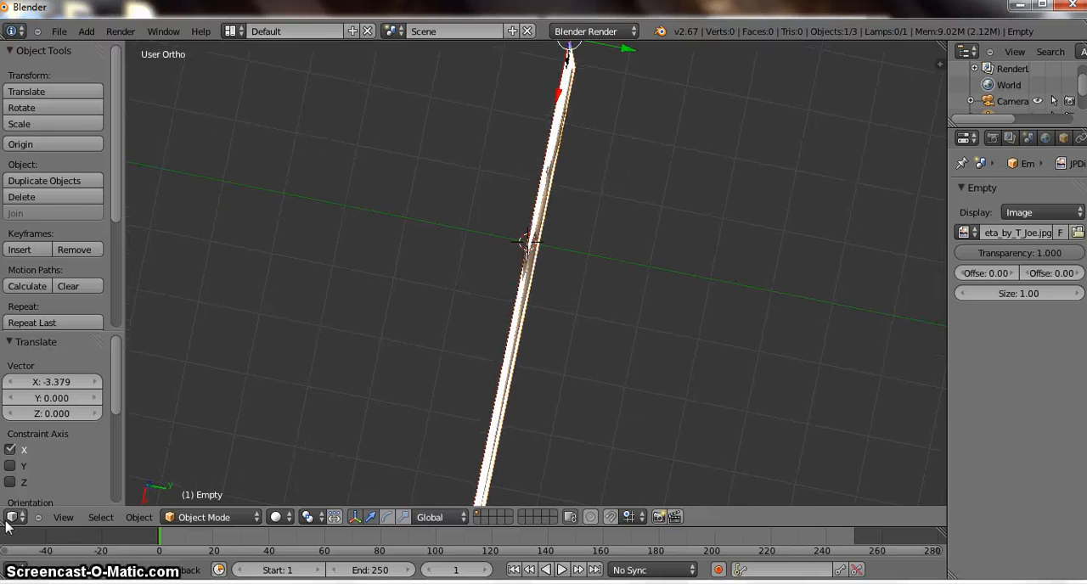
click(63, 517)
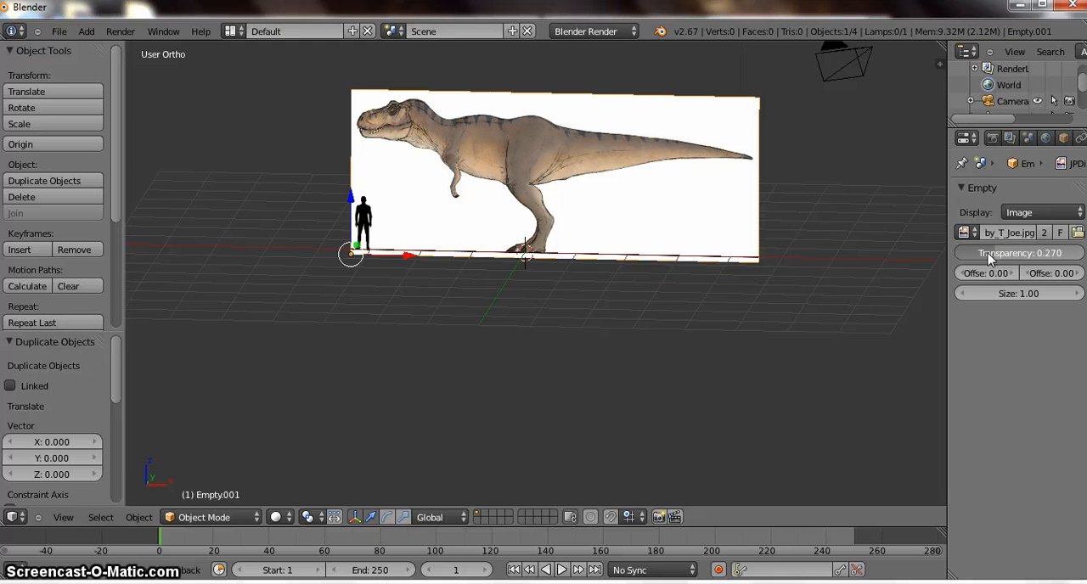
drag(1002, 253, 1019, 253)
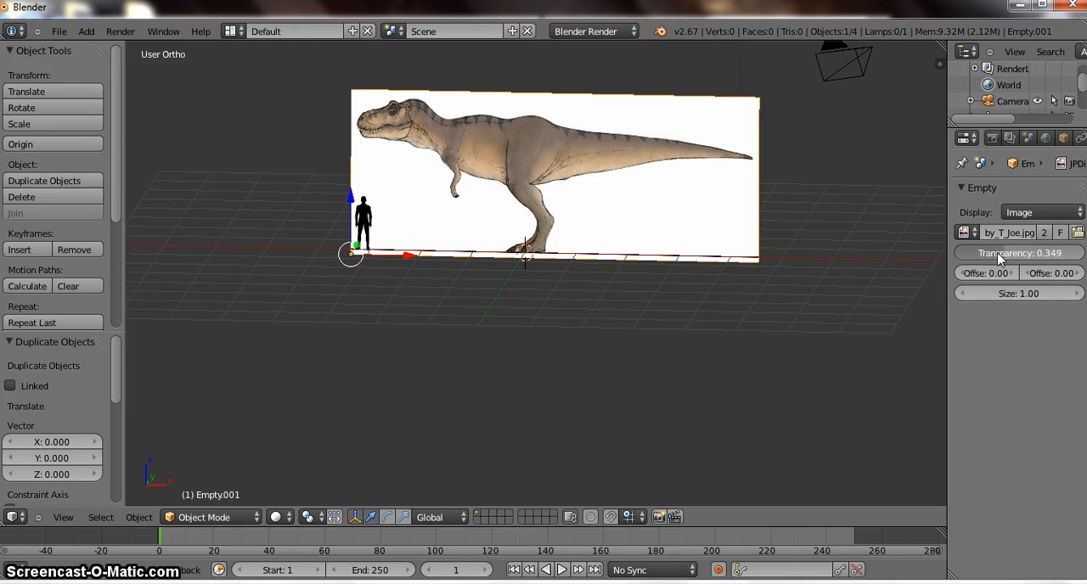
drag(1019, 253, 1002, 253)
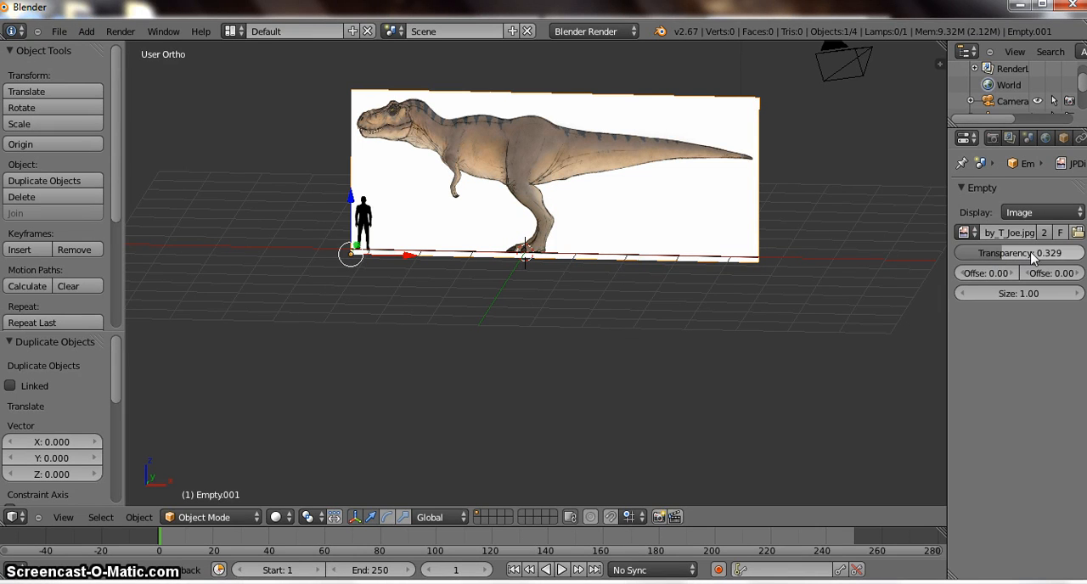
click(1019, 251)
text(332.000)
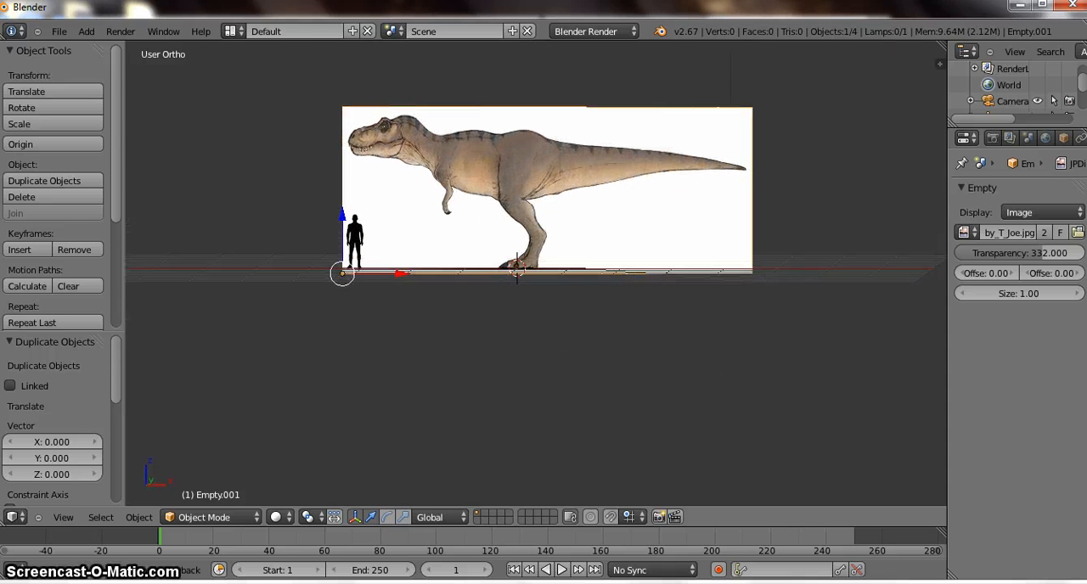
Add a mesh cube over the body and make the reference image see-through
click(85, 30)
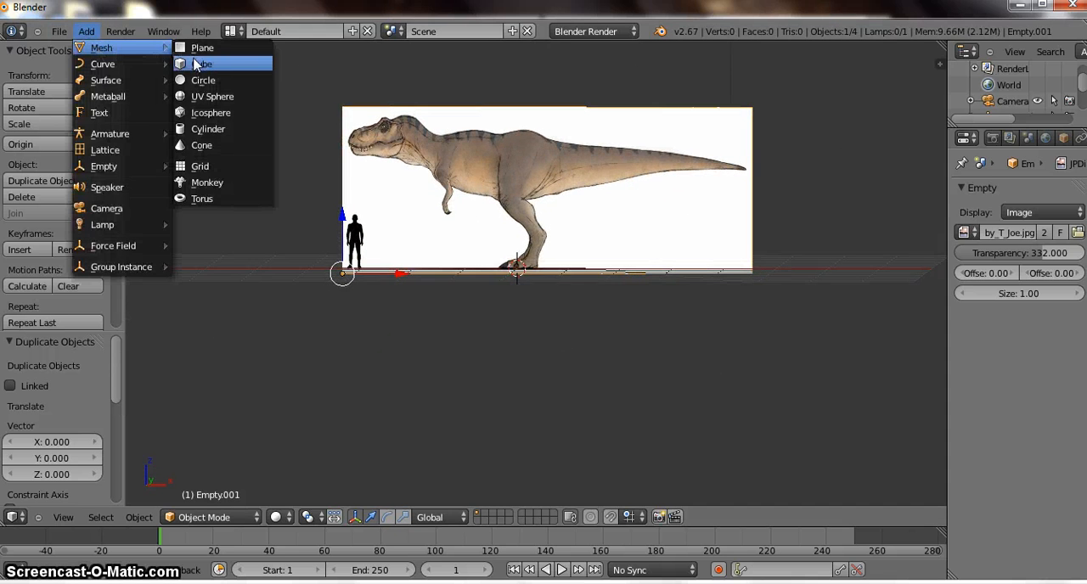
click(201, 65)
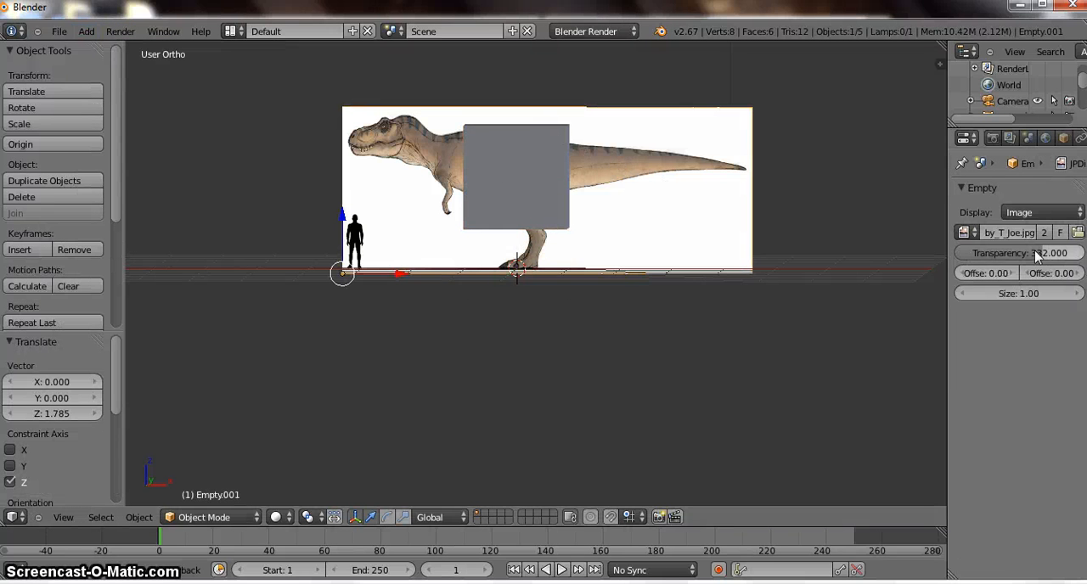
drag(1044, 253, 1028, 253)
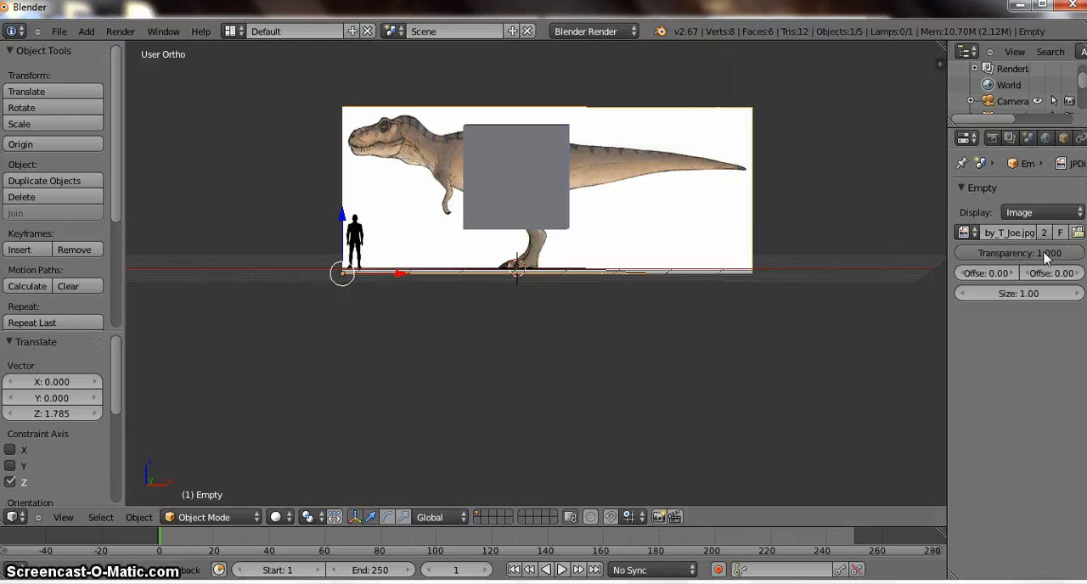
click(1019, 253)
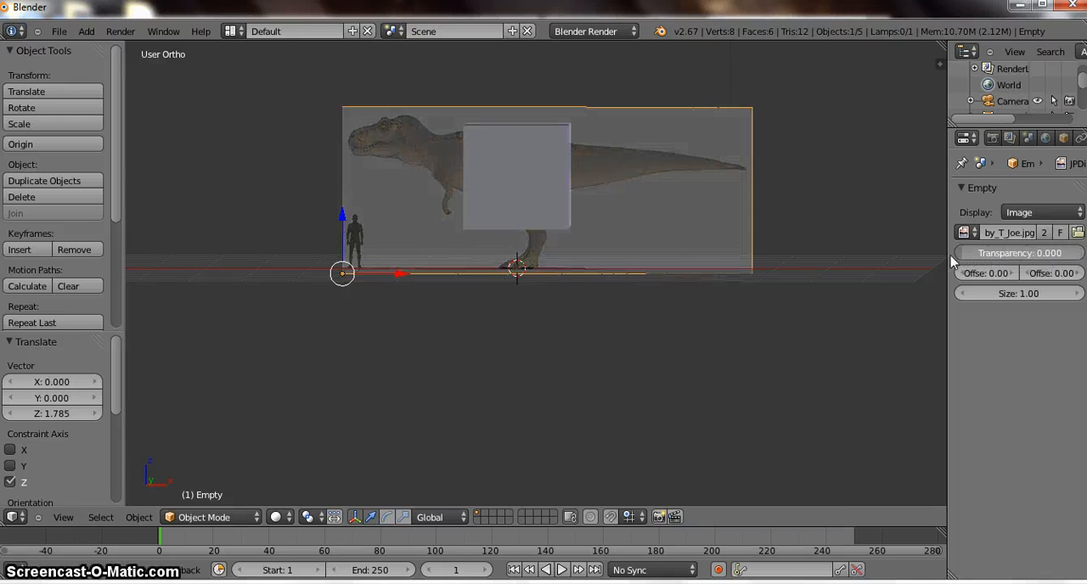
drag(1002, 253, 1019, 253)
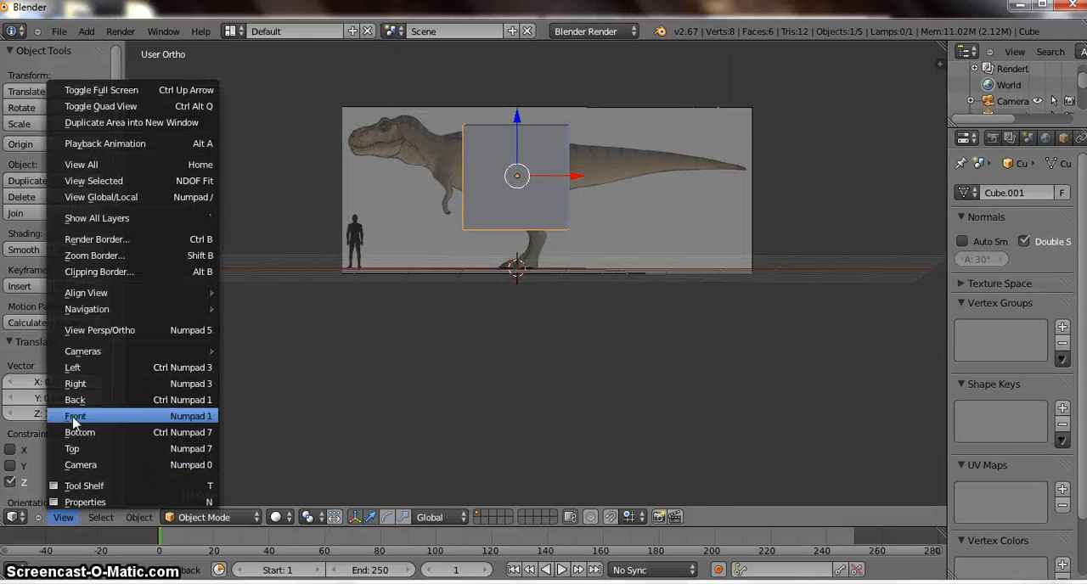
Loop-cut the cube down the centre in Edit Mode and delete one half's vertices
click(75, 415)
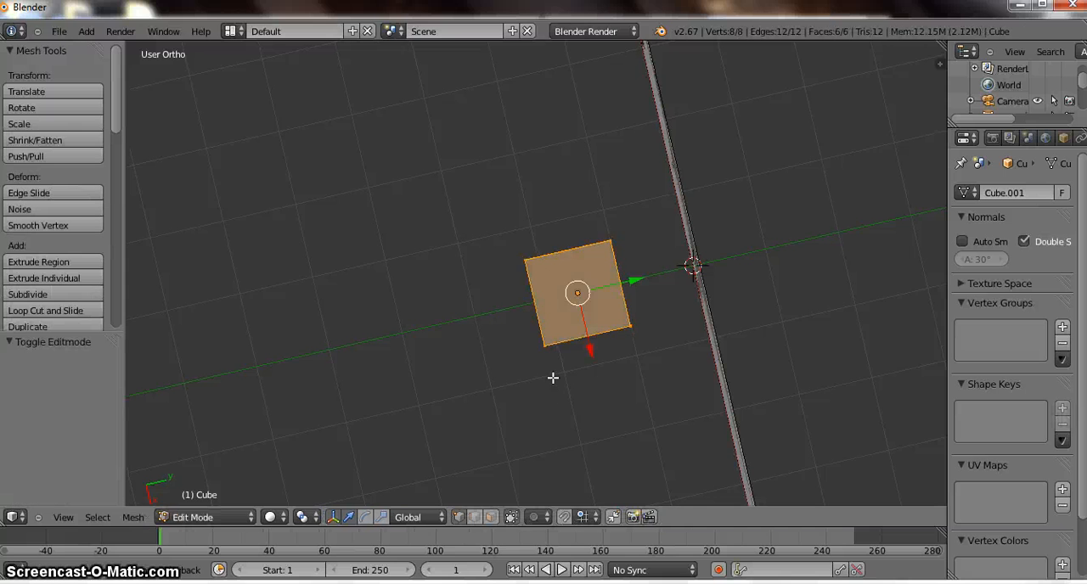
click(45, 311)
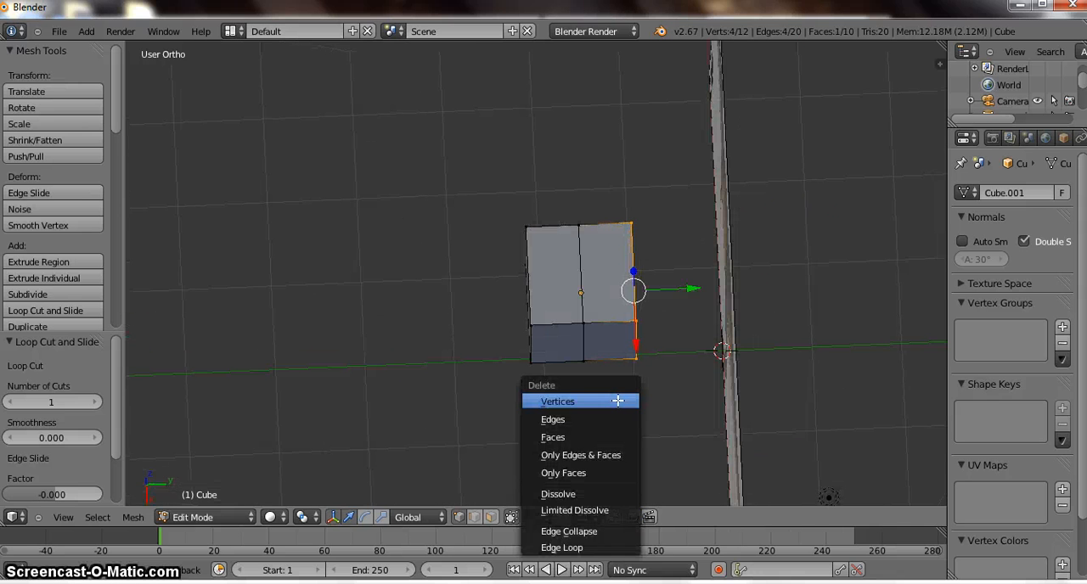
click(557, 400)
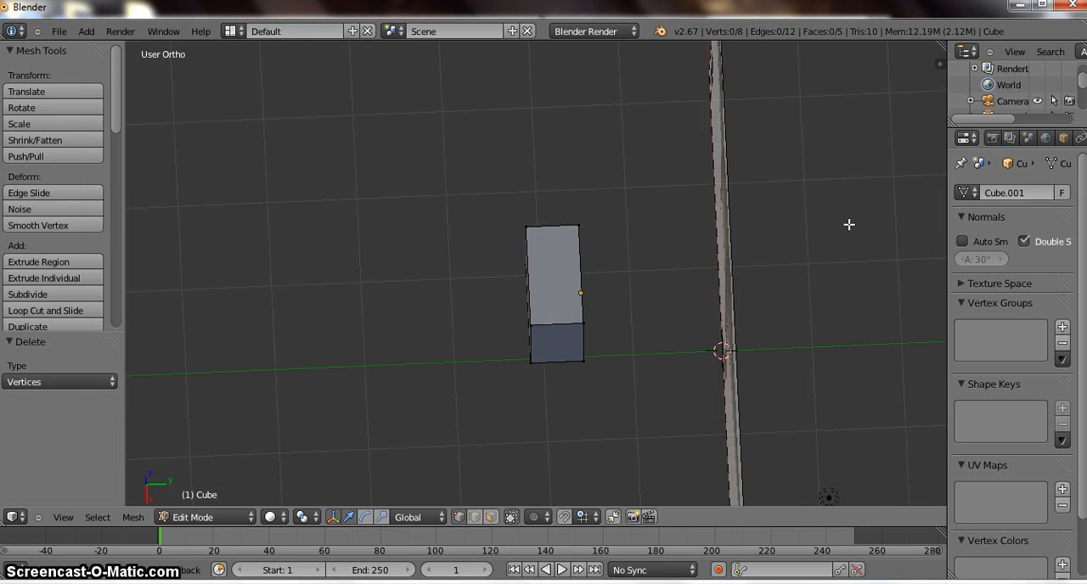
Add a Mirror modifier to the half cube with Clipping enabled
click(1049, 138)
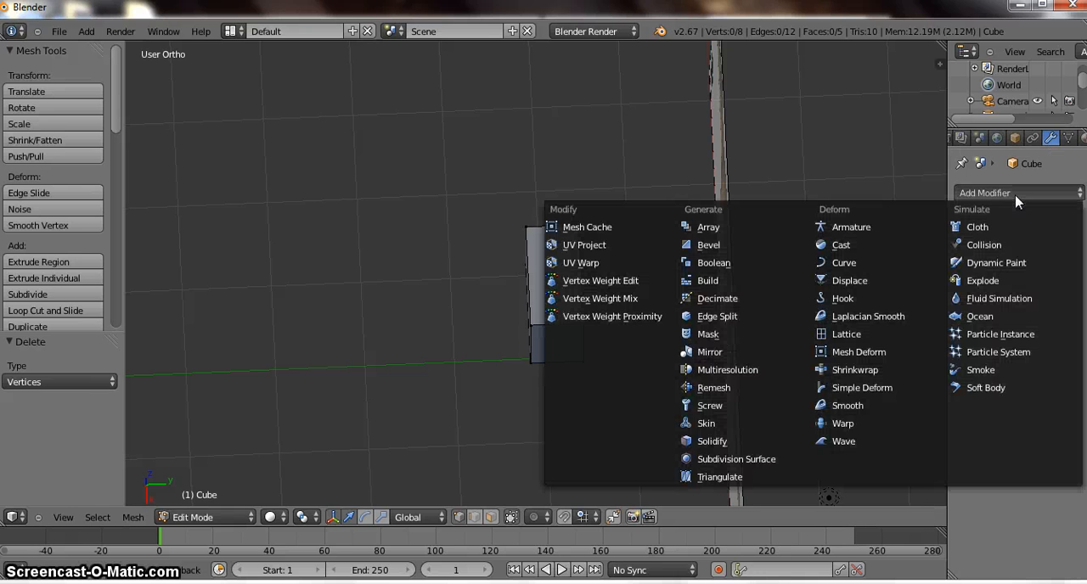
mouse_move(710, 351)
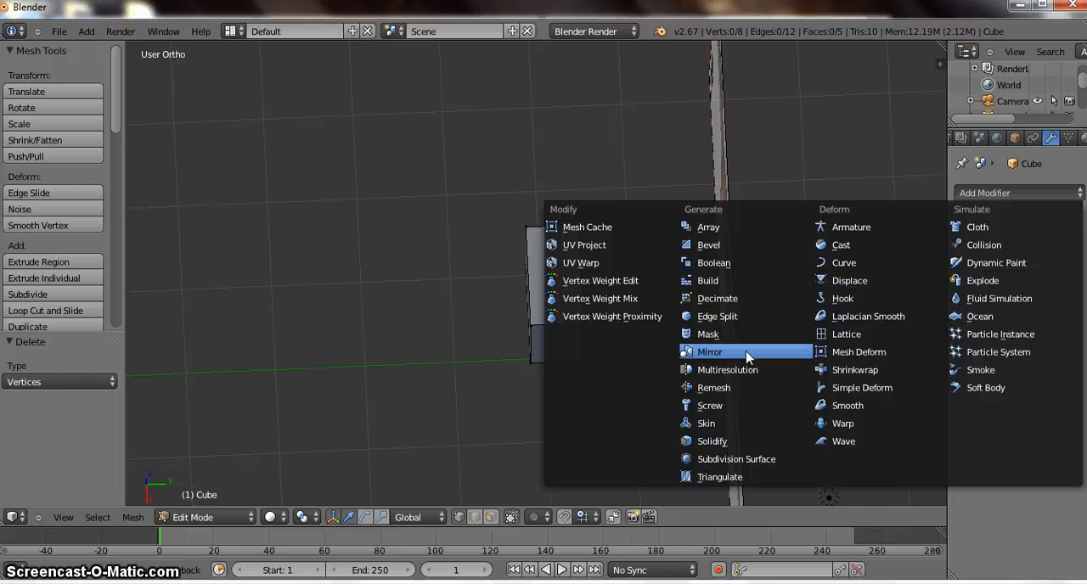
click(710, 351)
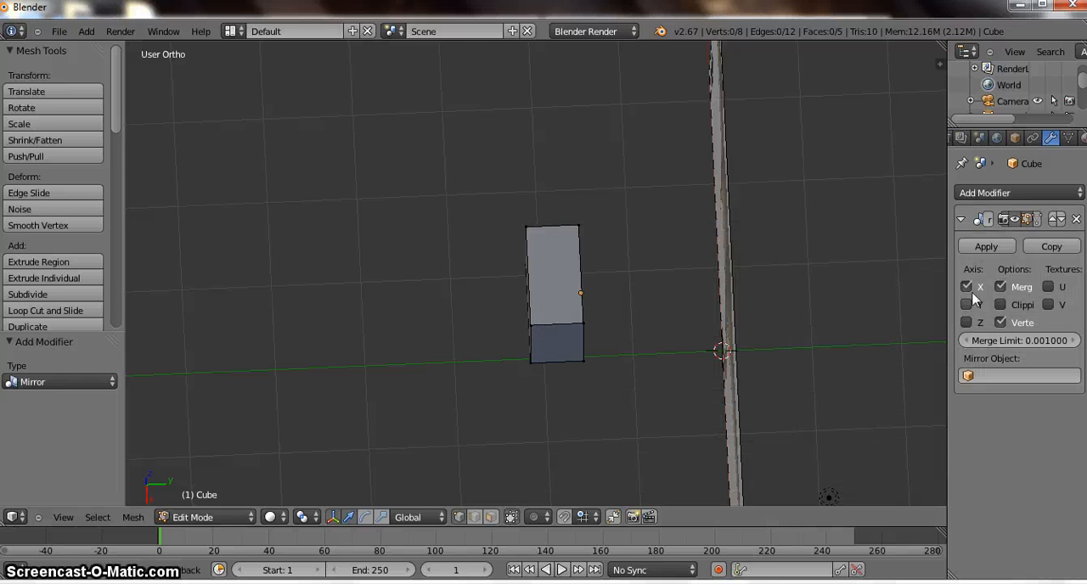
mouse_move(967, 304)
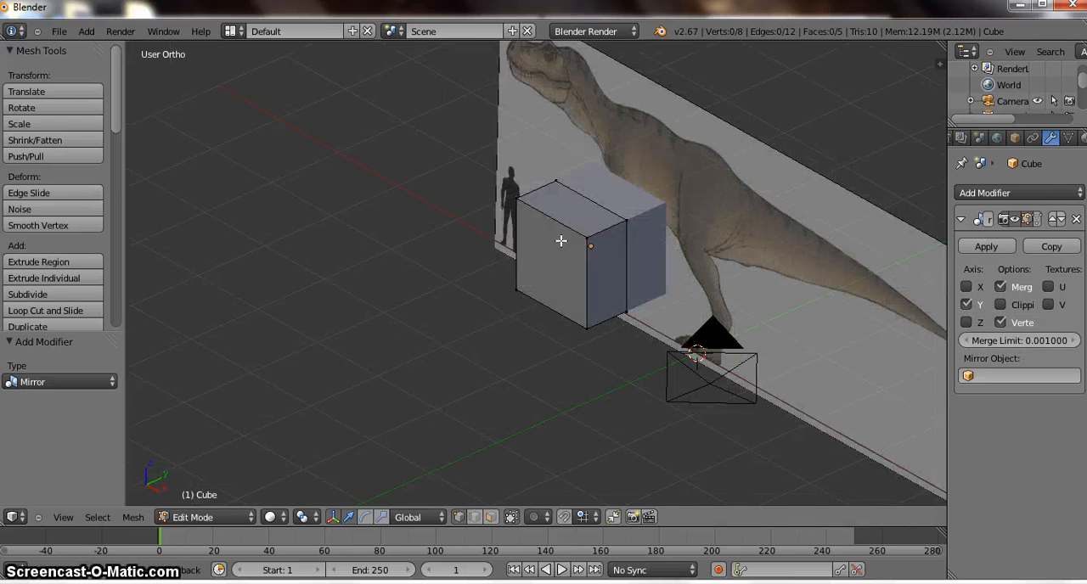
click(561, 241)
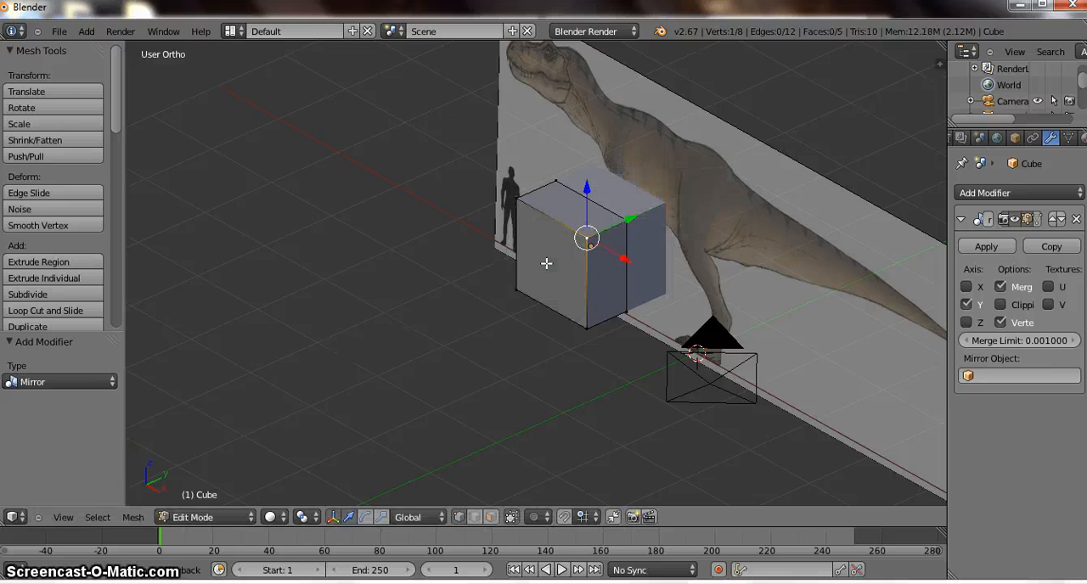
click(1000, 304)
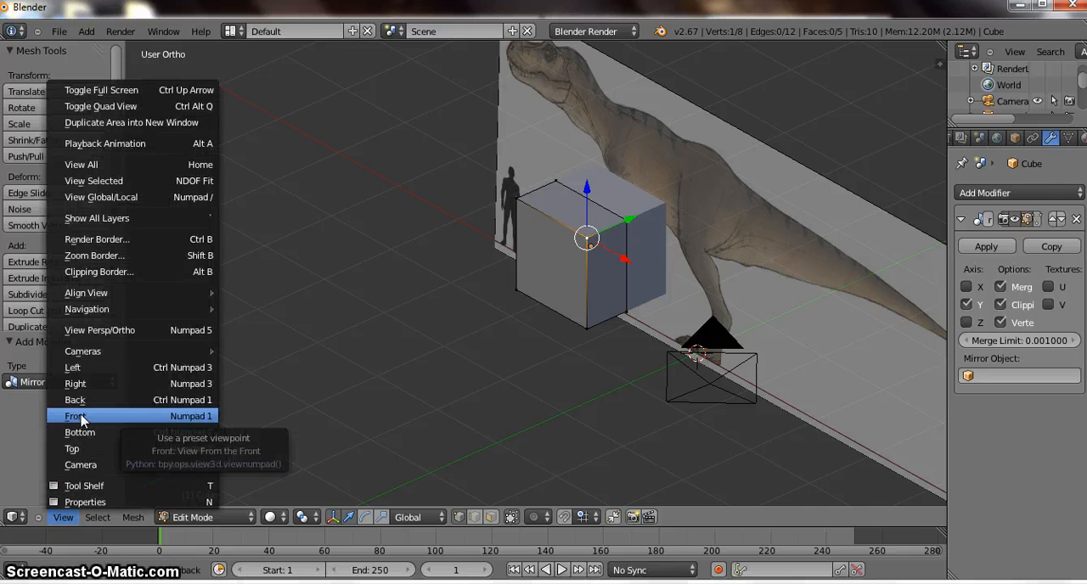
Frame the mirrored cube over the T-Rex torso in front orthographic view
click(75, 414)
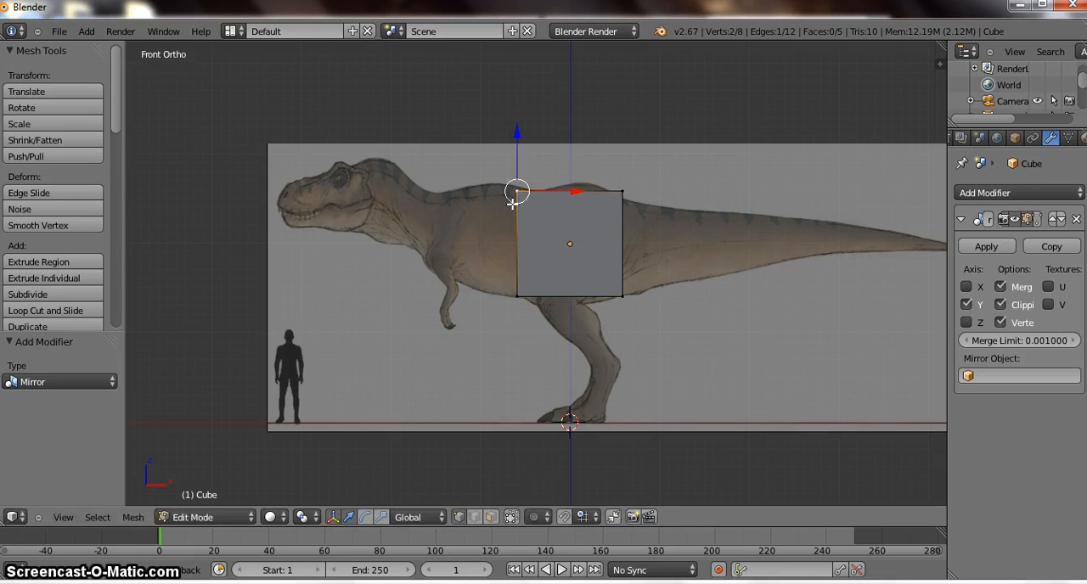
mouse_move(618, 188)
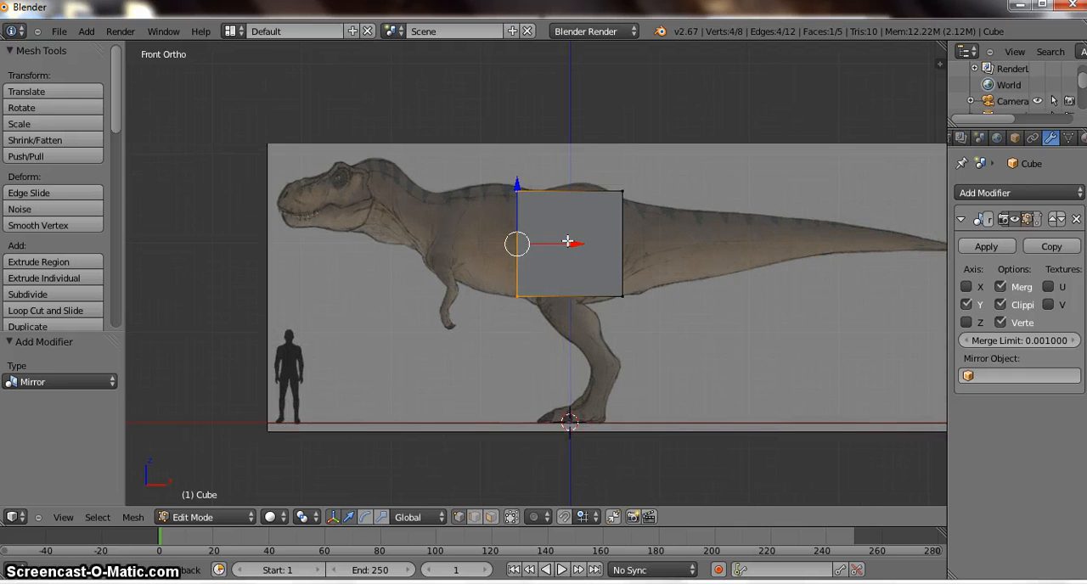
Move and extrude vertices so the block follows the torso, neck and back outline
drag(569, 244, 450, 245)
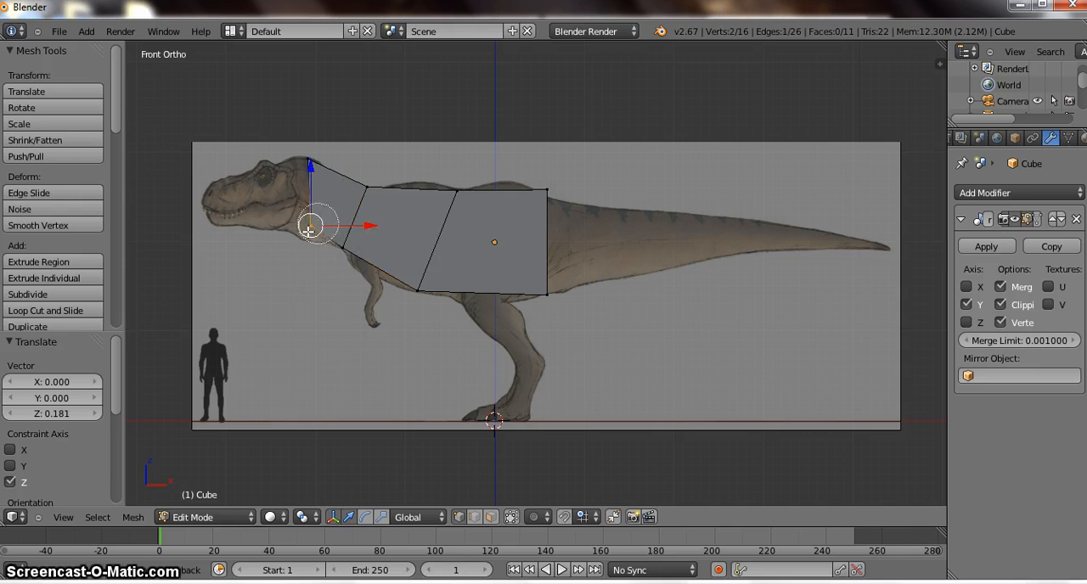
drag(309, 224, 313, 166)
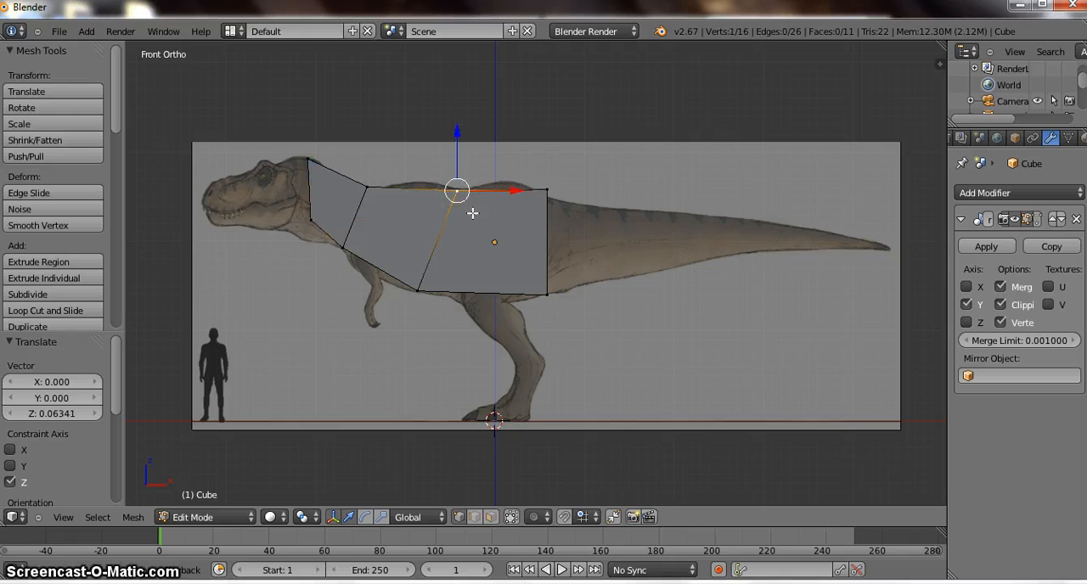
drag(455, 190, 547, 188)
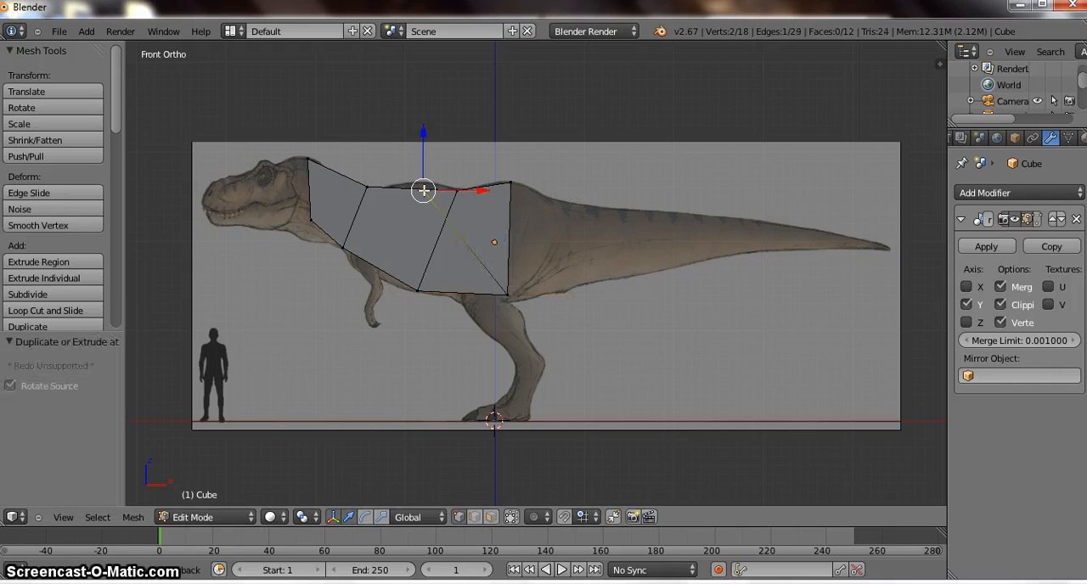
click(44, 311)
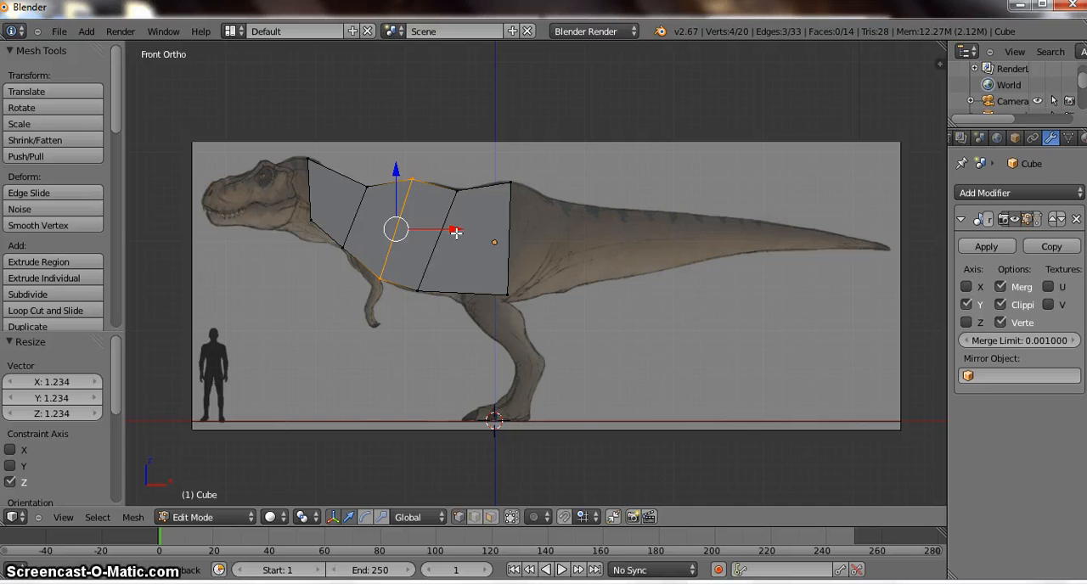
Scale the front vertices to the chest and set the top neck vertex on the outline
drag(455, 231, 473, 228)
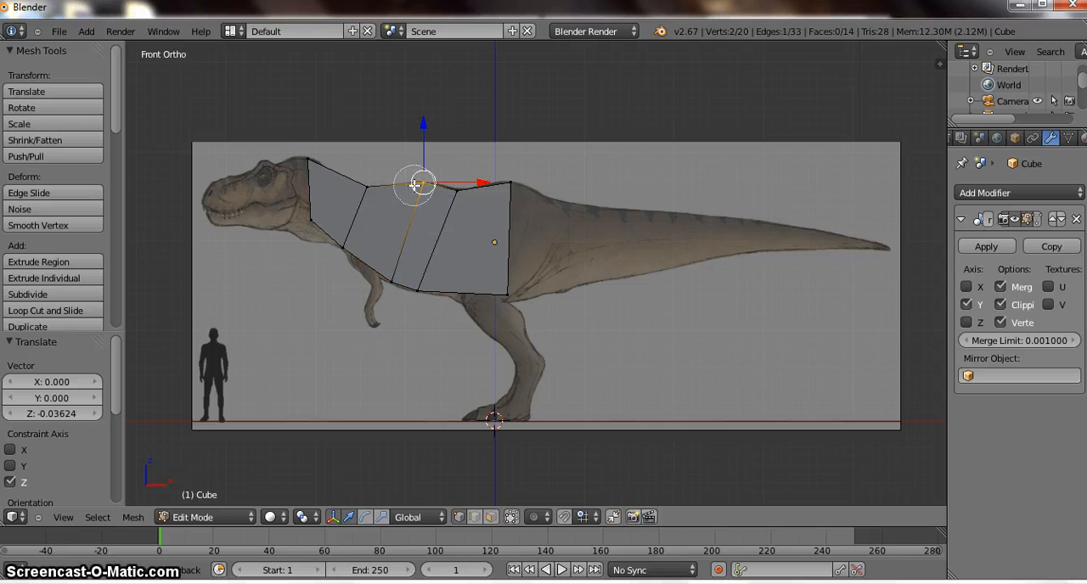
drag(416, 183, 424, 180)
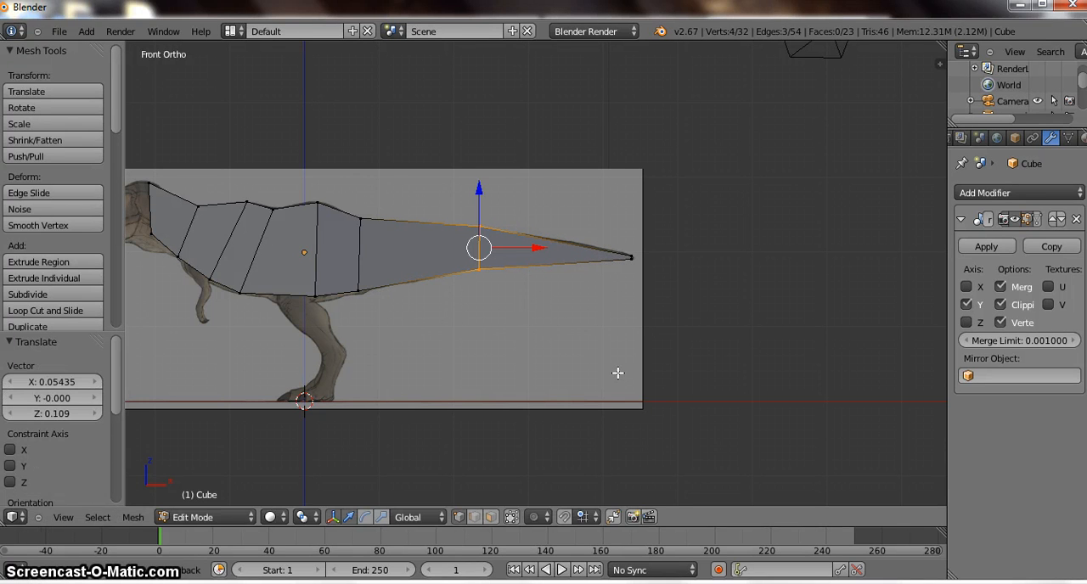
mouse_move(595, 367)
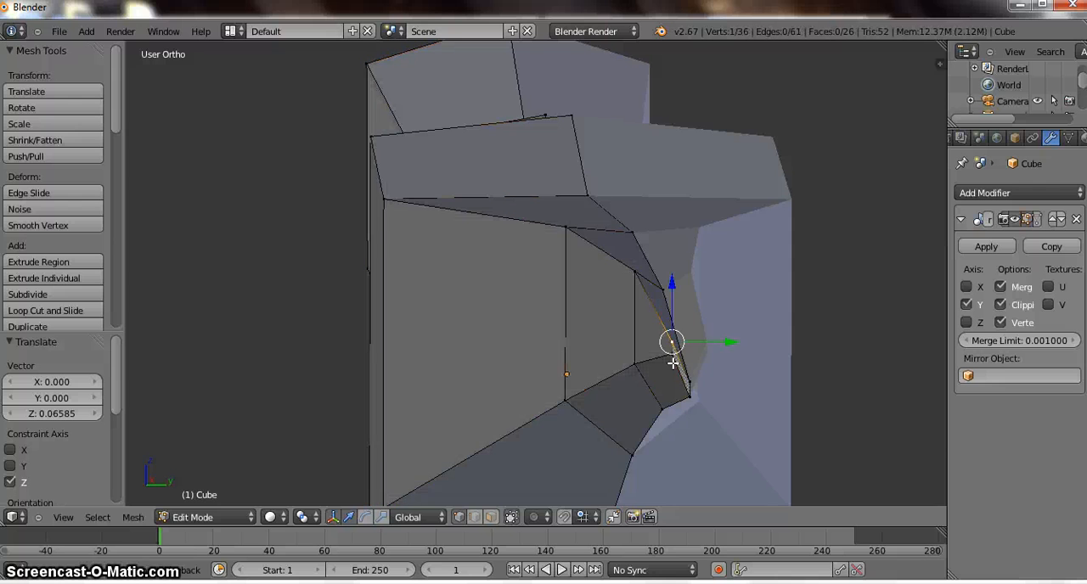
Raise a belly vertex so the body's underside follows the reference outline
drag(671, 343, 664, 315)
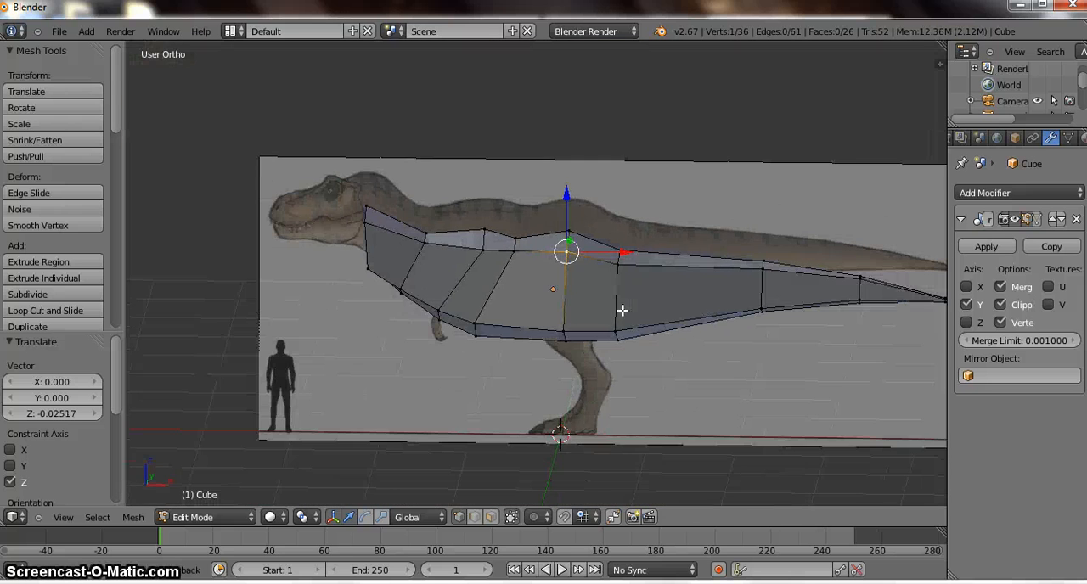
Return to Front view and position the new hip loop-cut vertices along the body outline
click(63, 516)
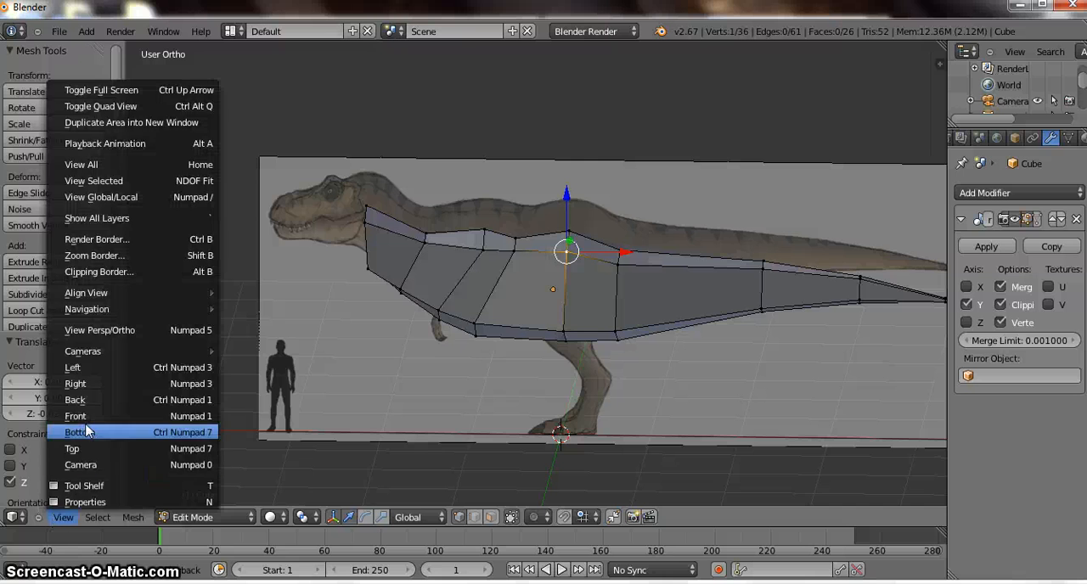
click(74, 416)
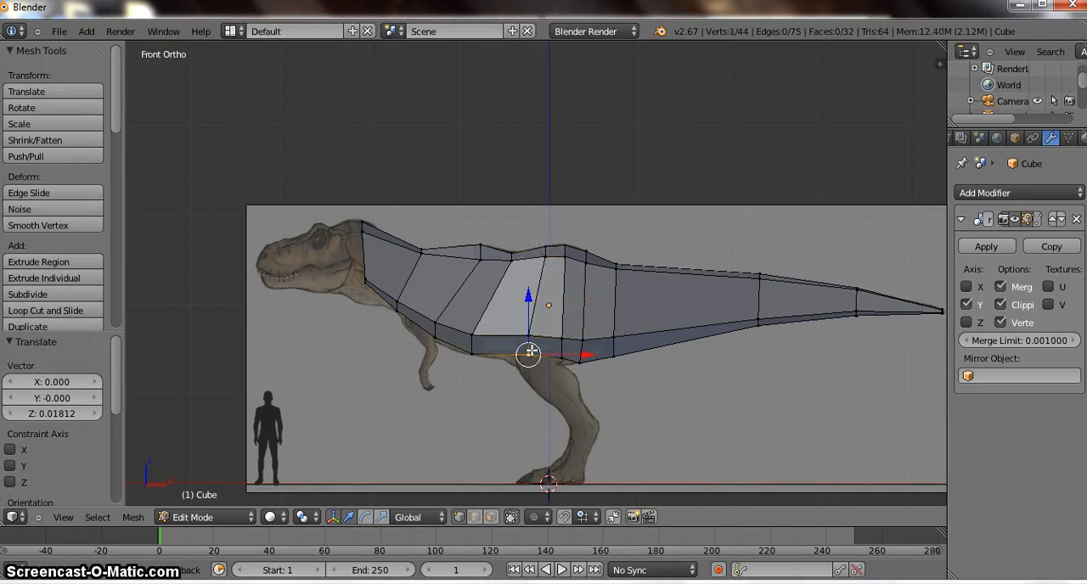
drag(528, 353, 562, 343)
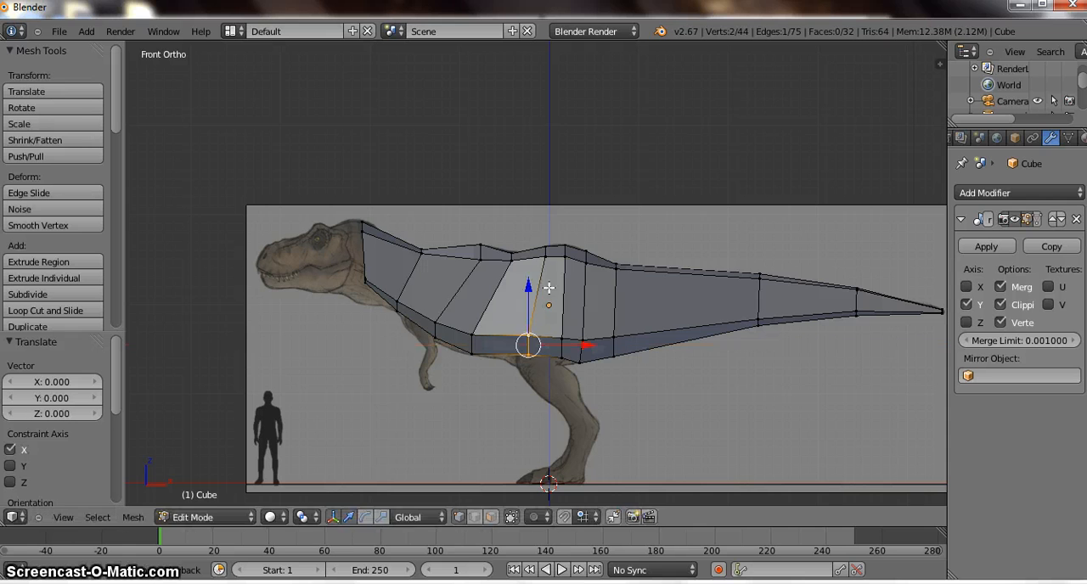
drag(526, 345, 540, 256)
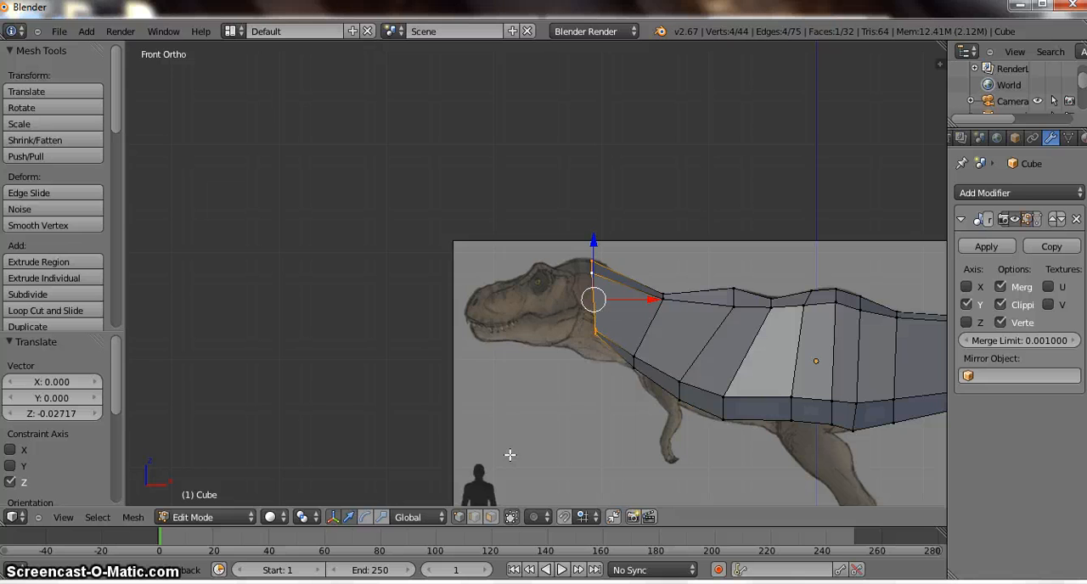
mouse_move(523, 405)
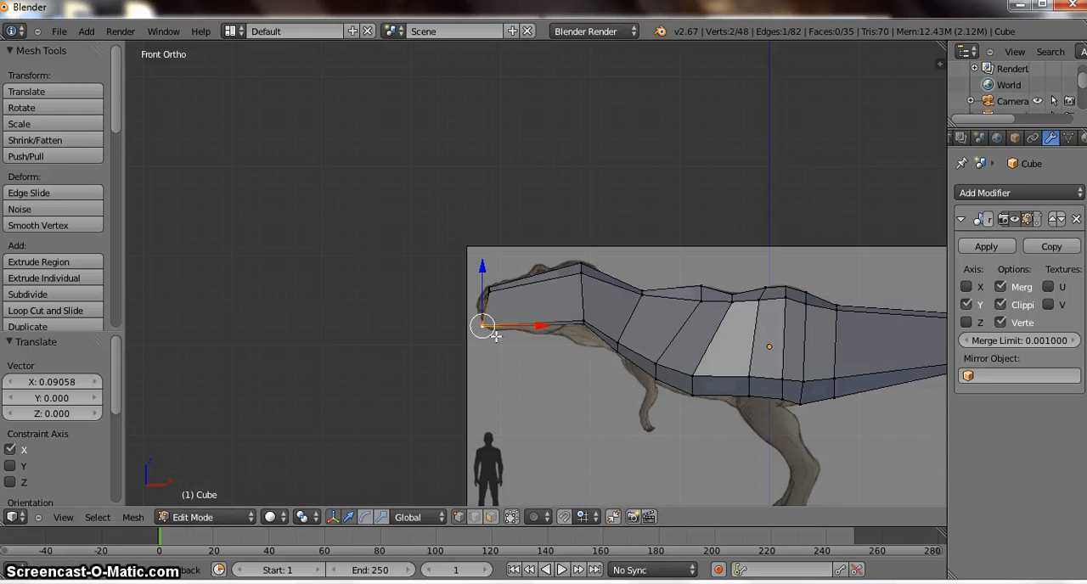
Pull the extruded head vertices forward to the snout tip of the reference skull
drag(483, 326, 493, 330)
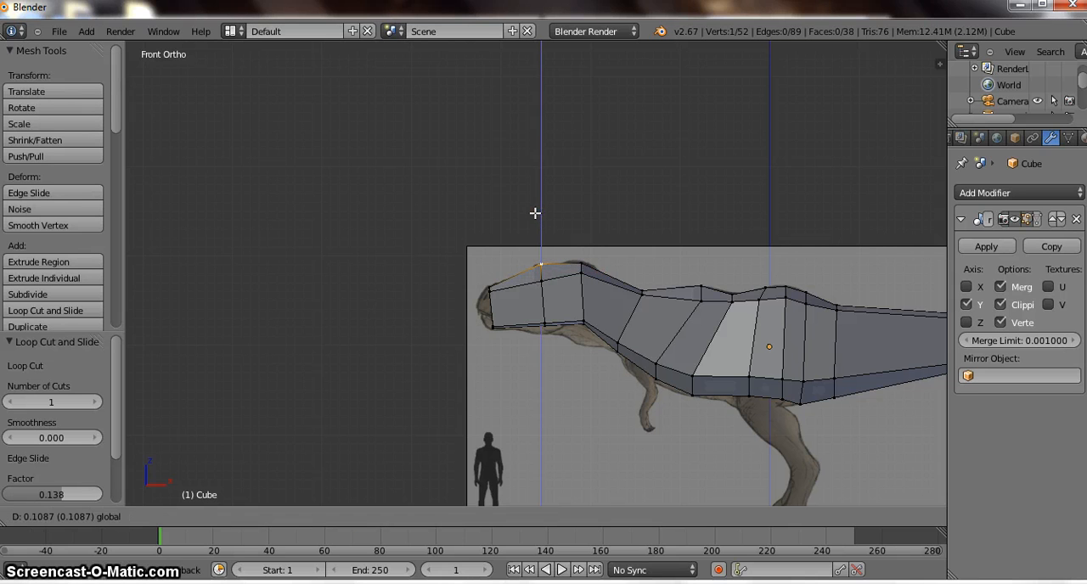
Confirm the head cut and move its vertices onto the skull's top and jaw outline
click(540, 273)
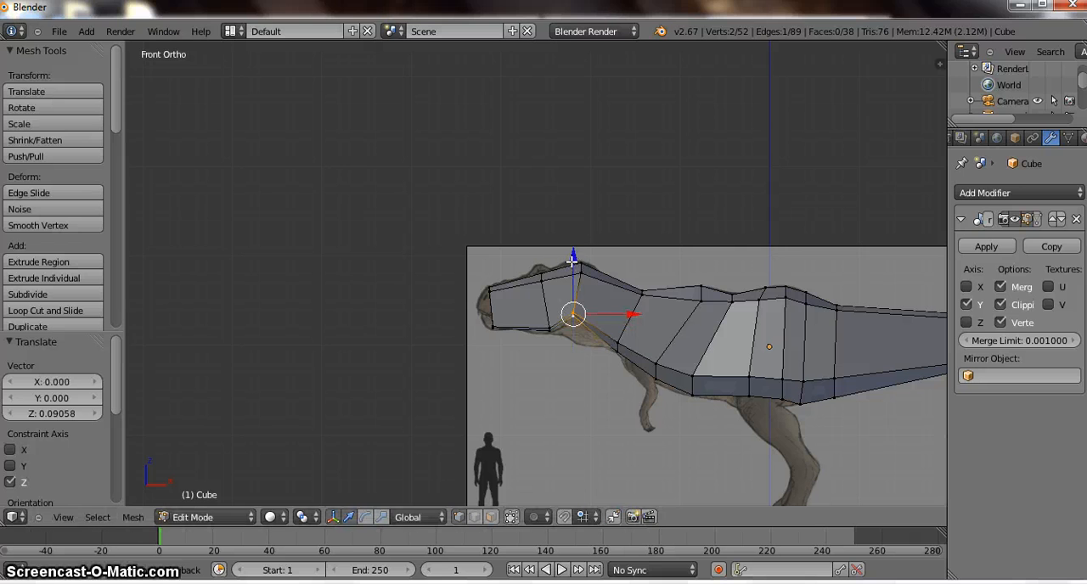
drag(574, 314, 594, 331)
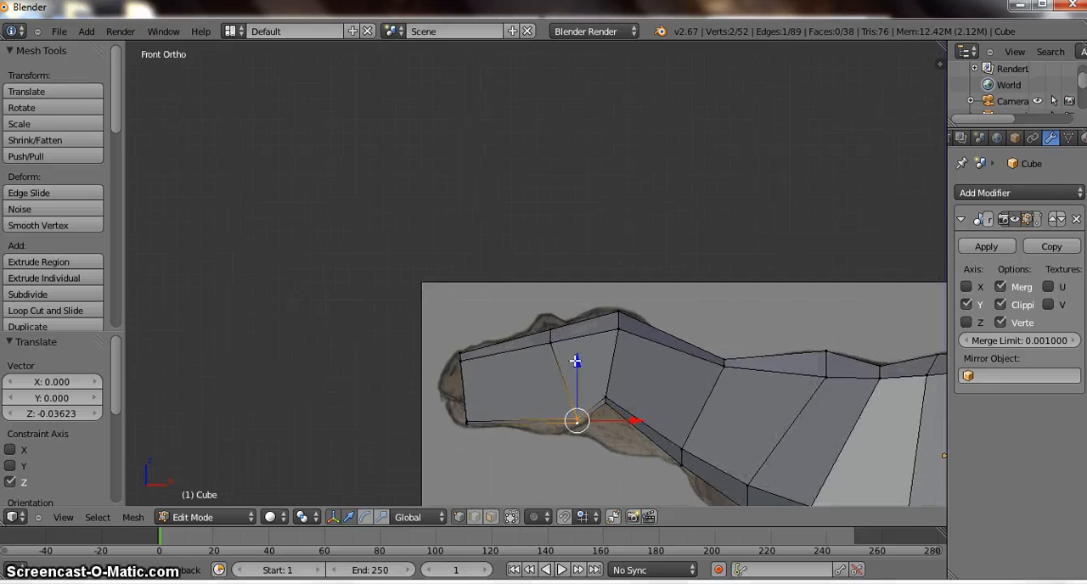
drag(575, 419, 567, 305)
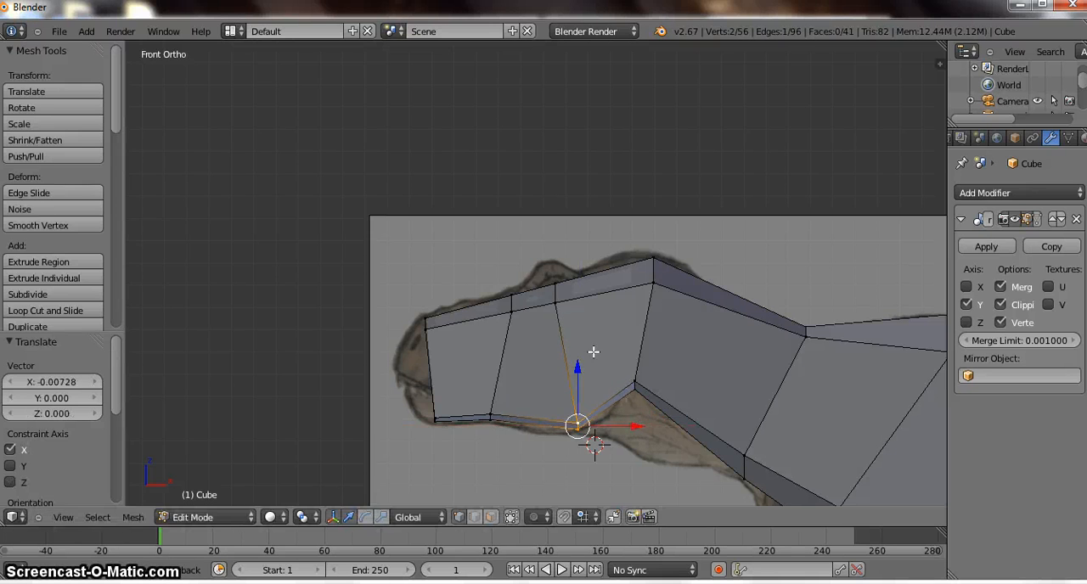
drag(575, 425, 553, 247)
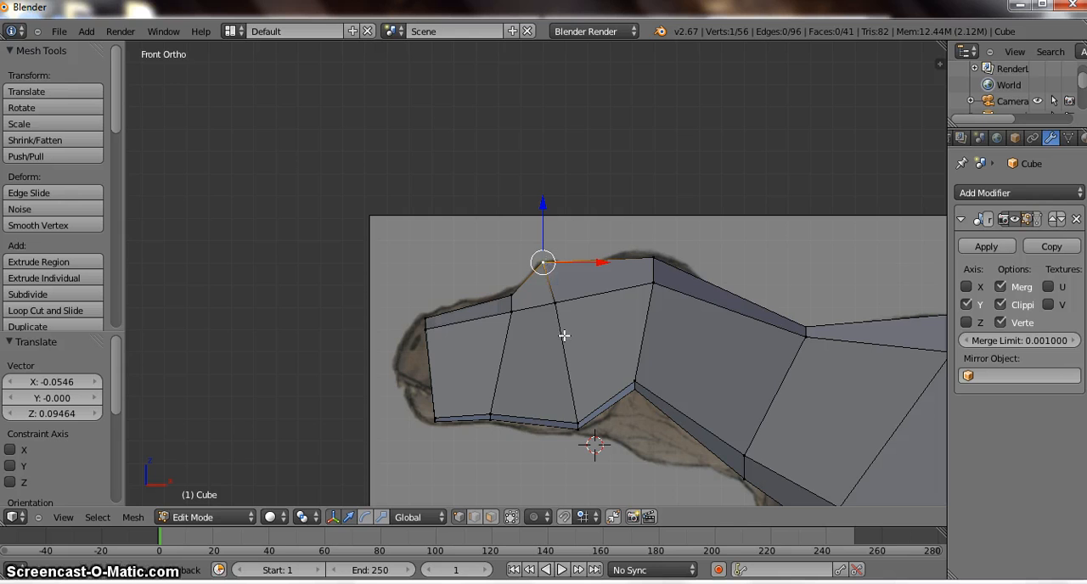
mouse_move(427, 324)
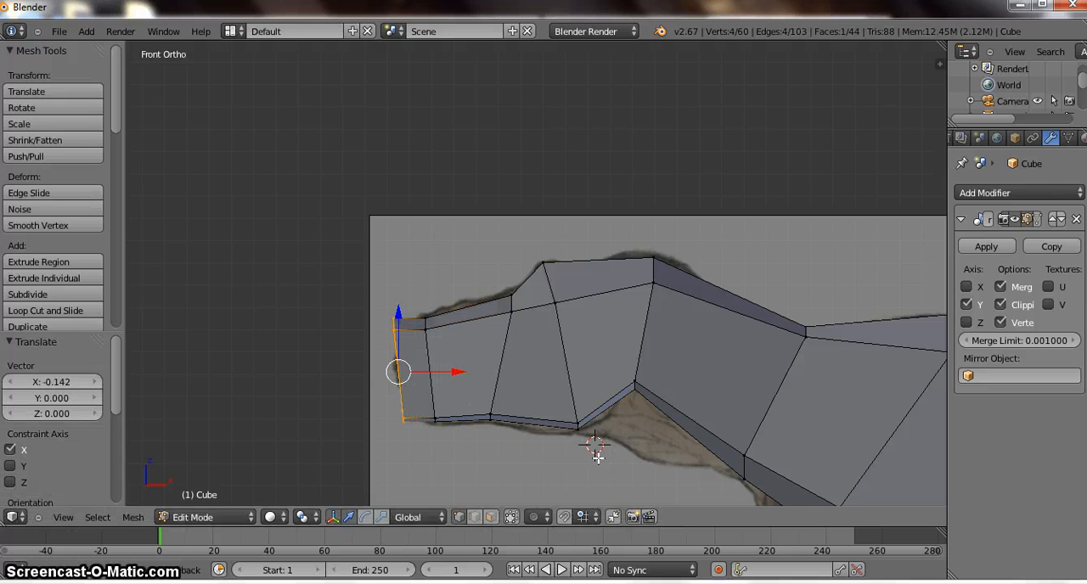
Lower the snout-tip vertex onto the reference head outline
drag(399, 371, 438, 419)
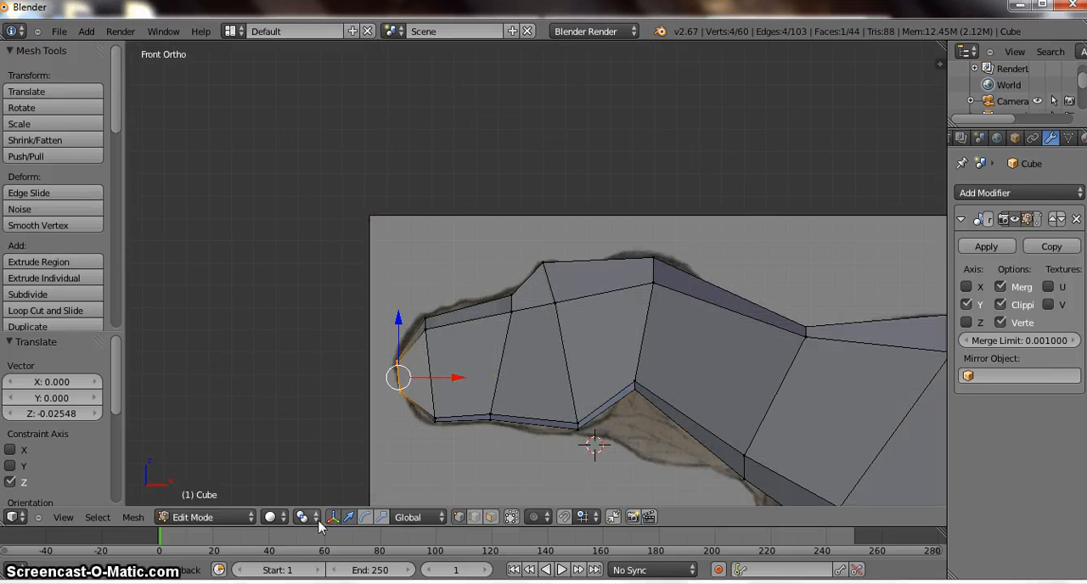
mouse_move(601, 409)
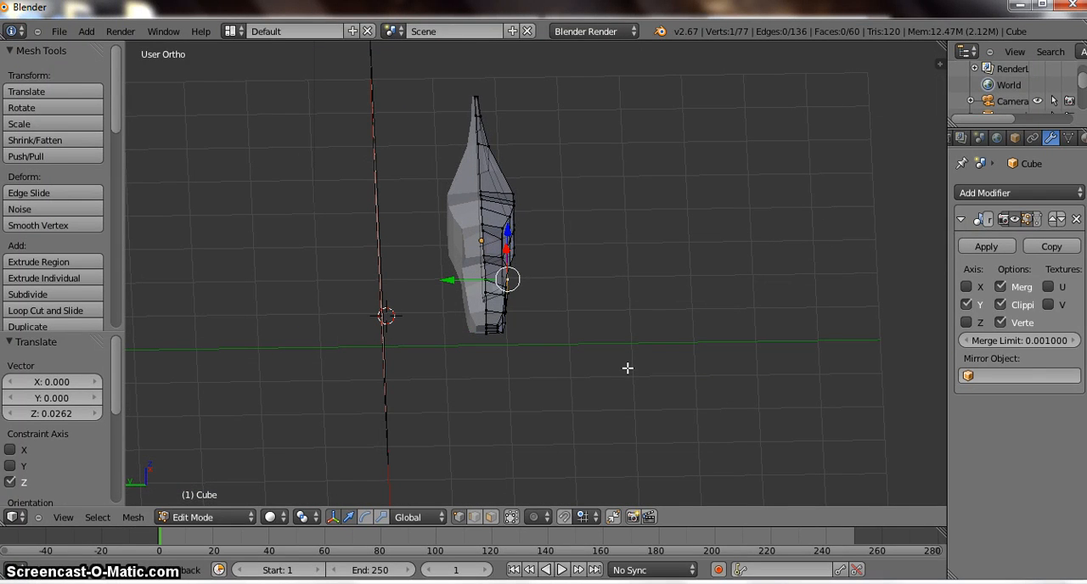
mouse_move(518, 396)
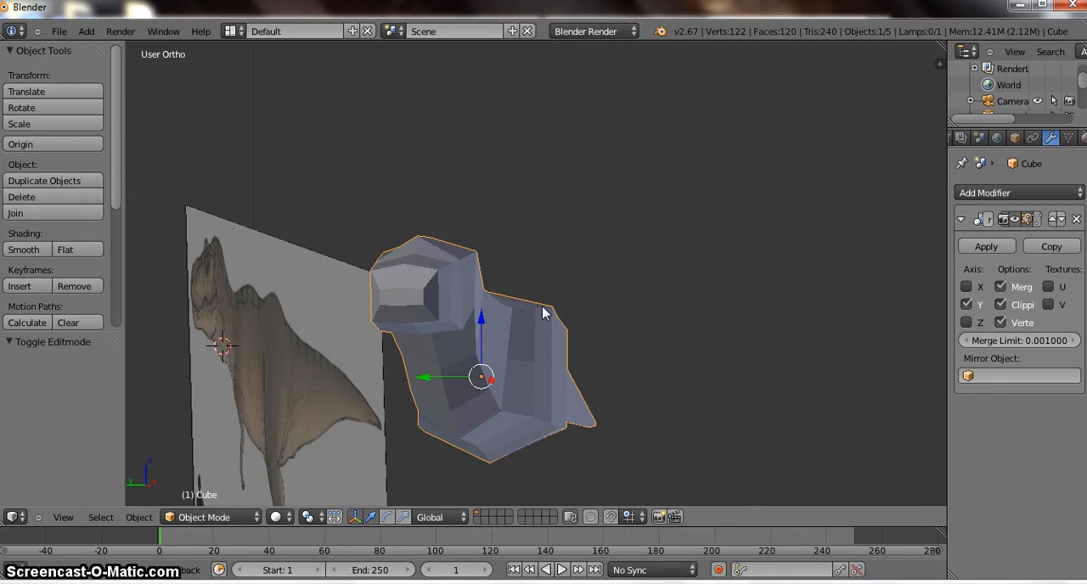
mouse_move(523, 246)
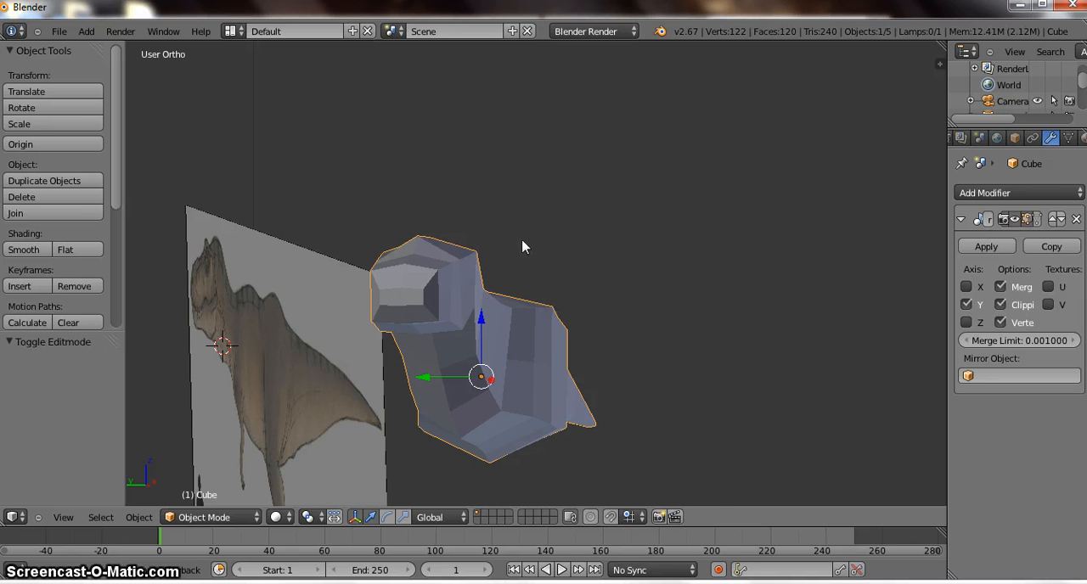
Orbit and zoom to inspect the mirrored T-Rex mesh against the side reference
drag(523, 247, 520, 244)
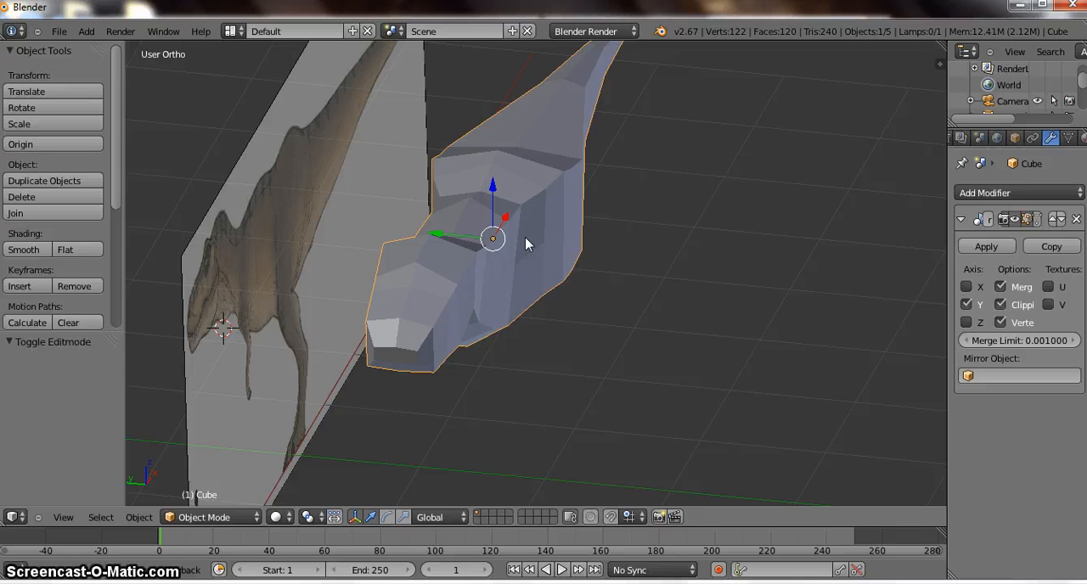
mouse_move(528, 258)
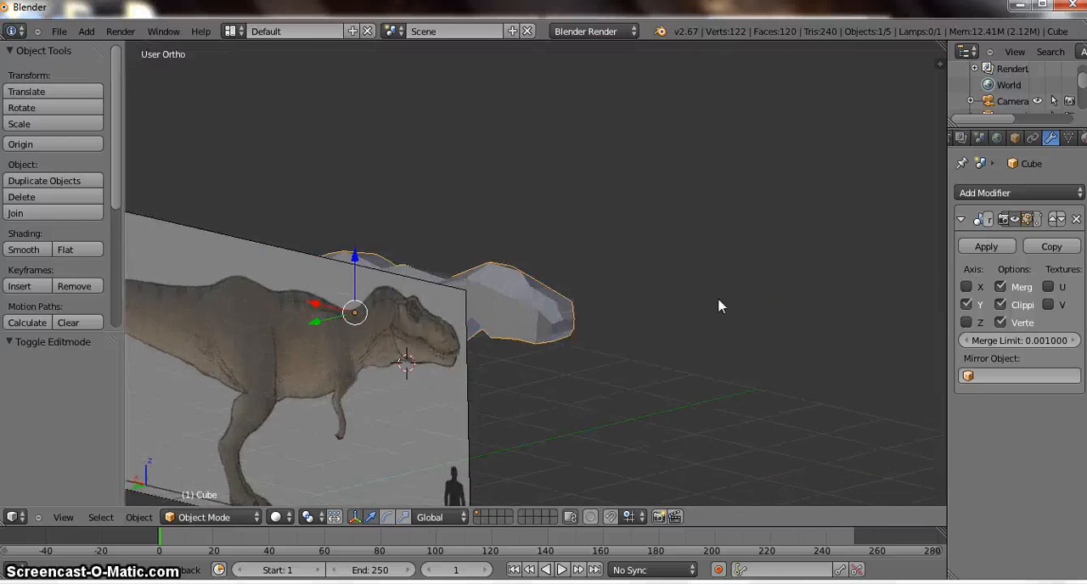
scroll(down, 3)
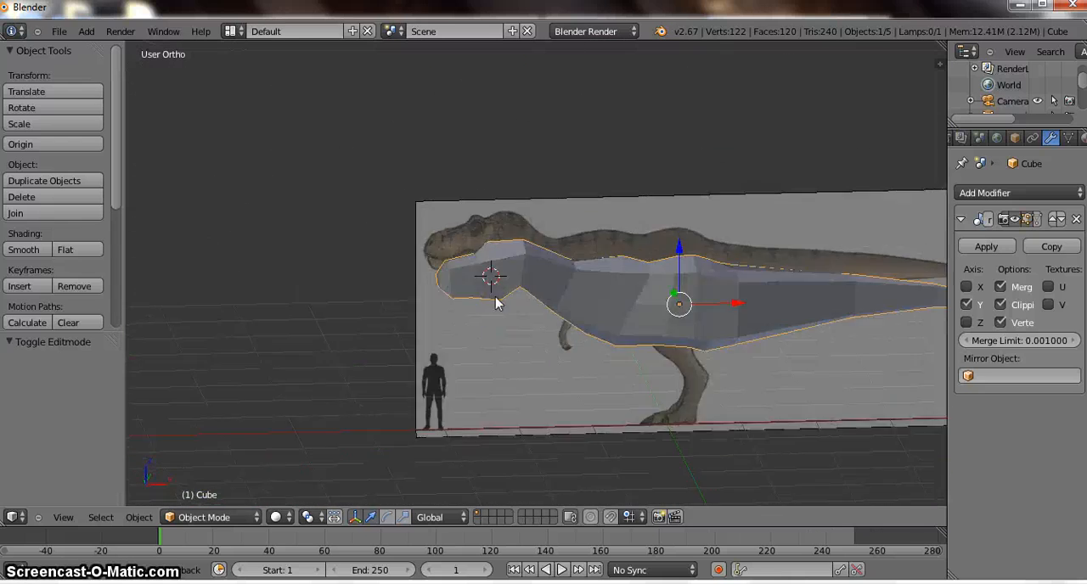